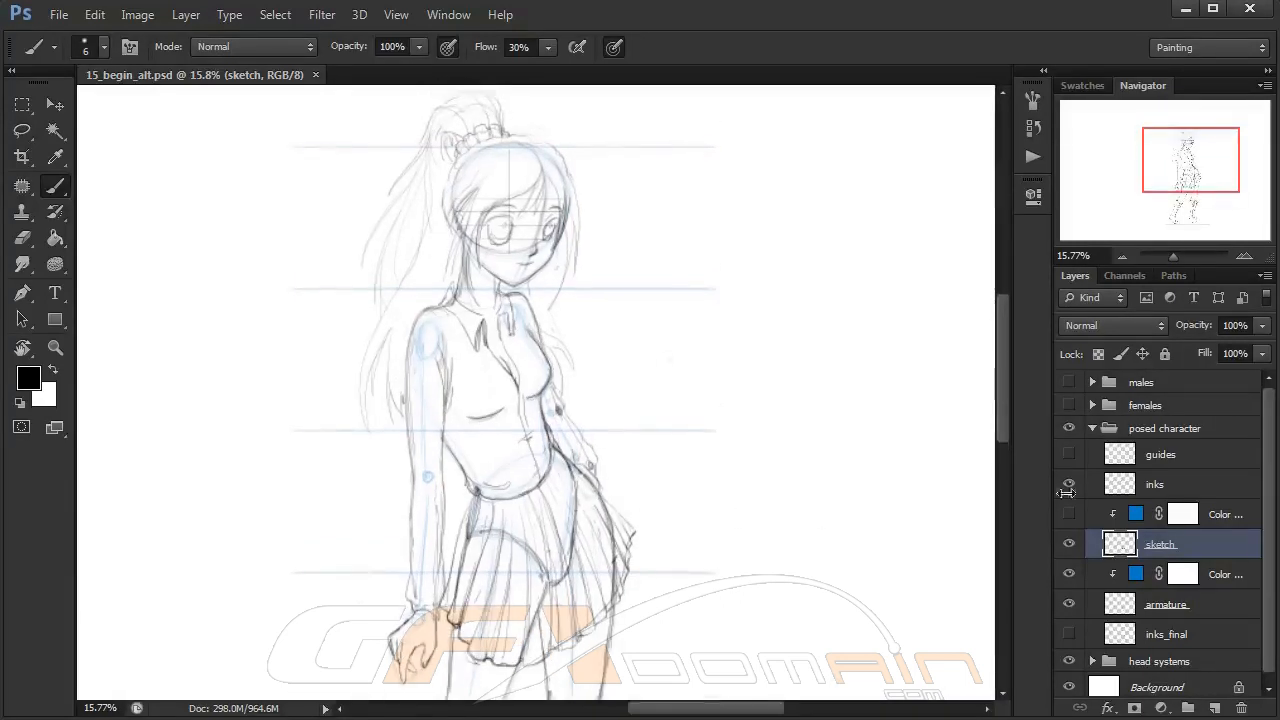
Turn on the blue Color Fill clipping layer over the rough inks sketch
{"action": "left_click", "coordinate": [1155, 484]}
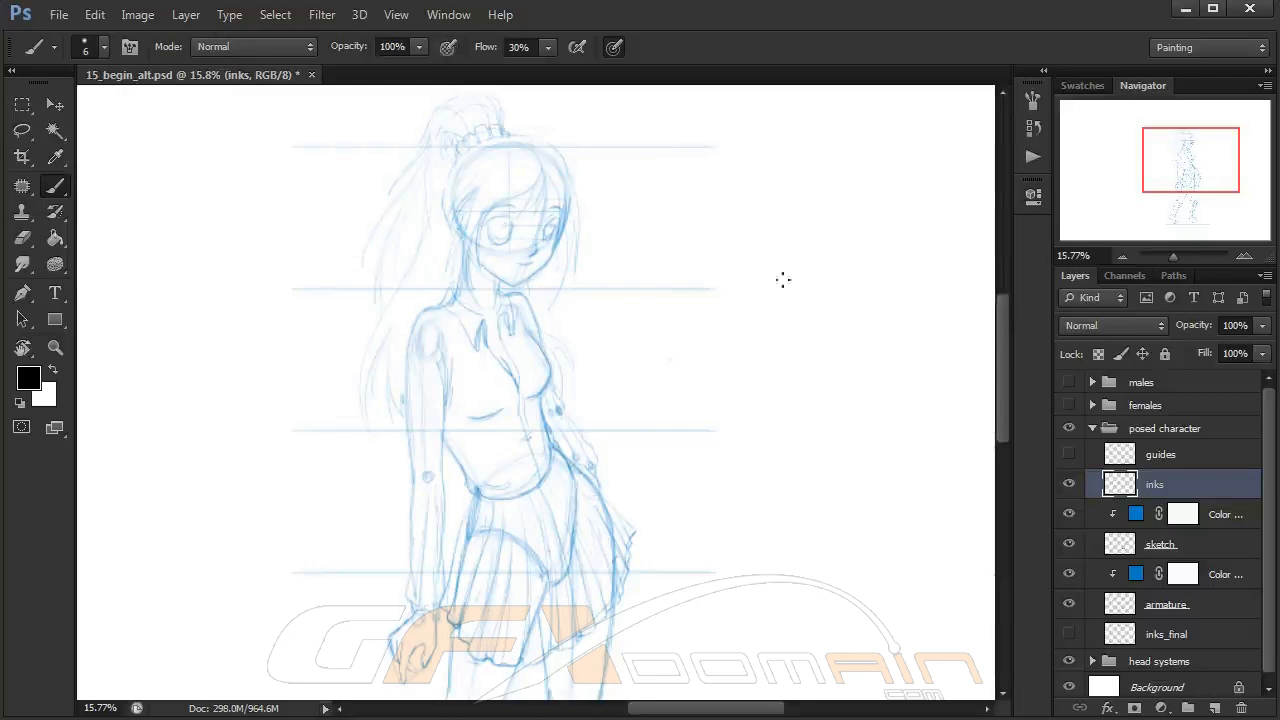
Tilt the inking brush tip to a 135° angle in the brush tip settings
{"action": "left_click", "coordinate": [1033, 97]}
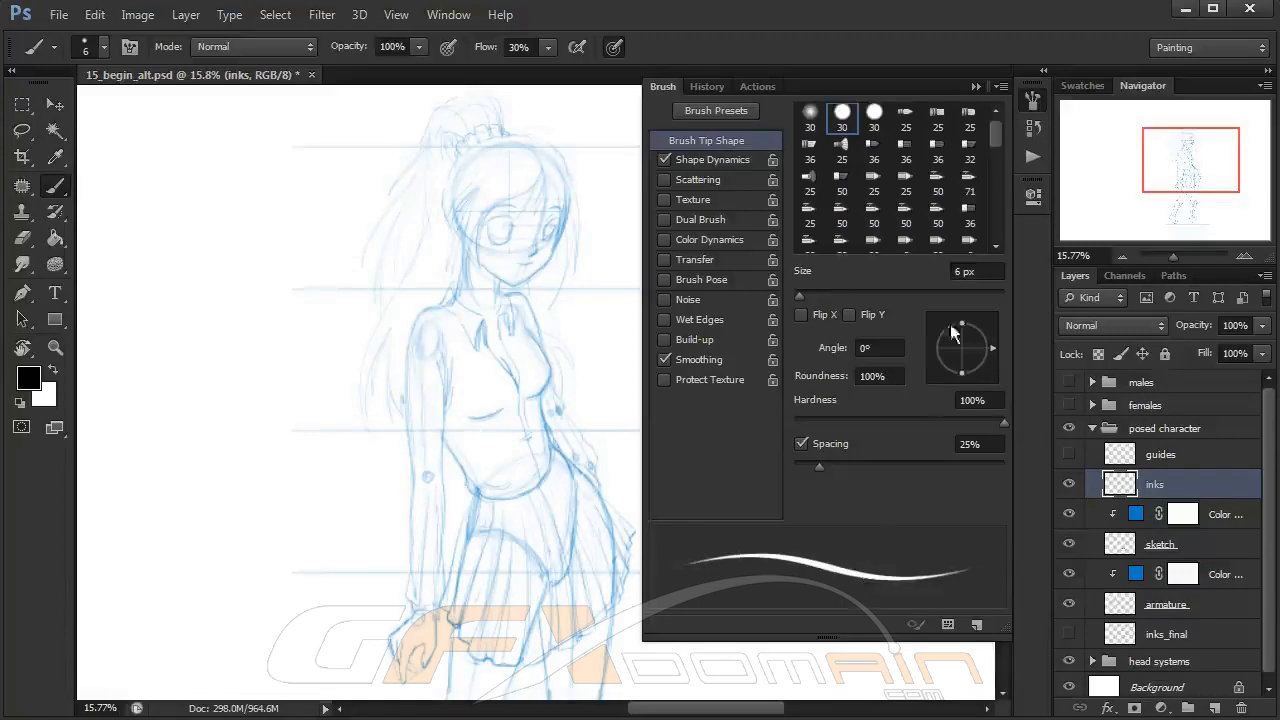
{"action": "left_click_drag", "start_coordinate": [962, 330], "coordinate": [975, 342]}
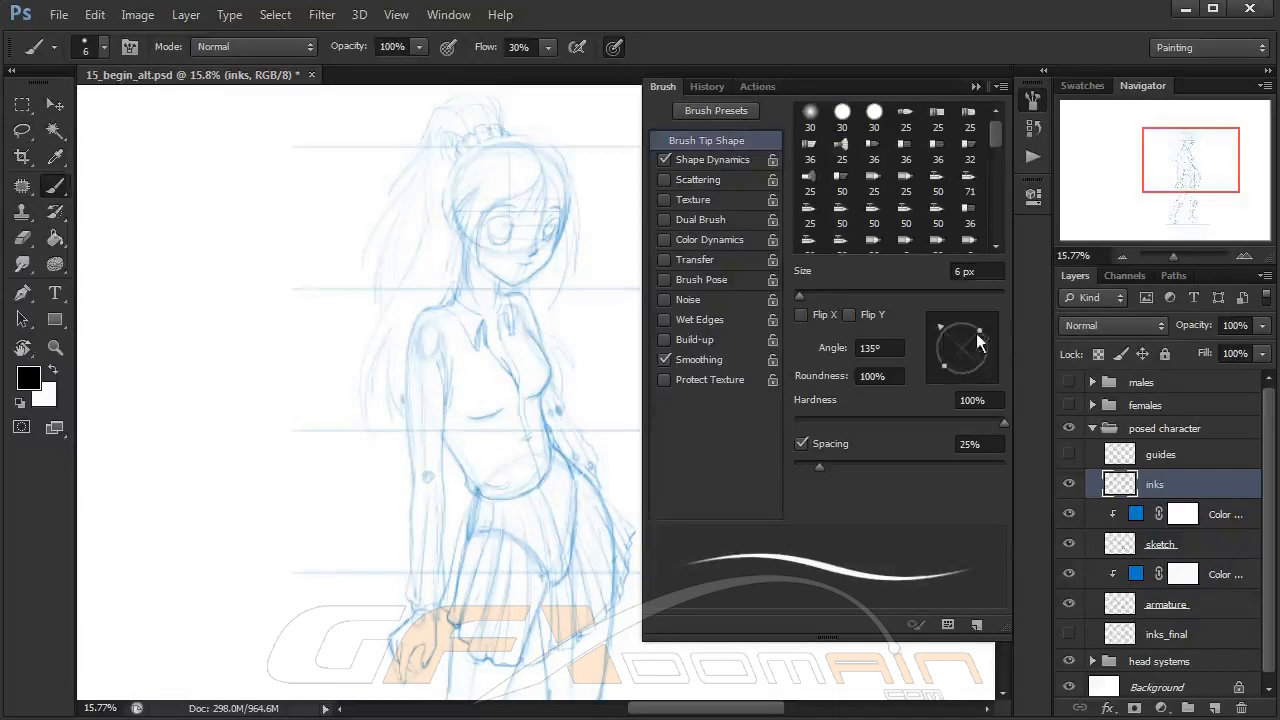
{"action": "left_click_drag", "start_coordinate": [963, 325], "coordinate": [963, 348]}
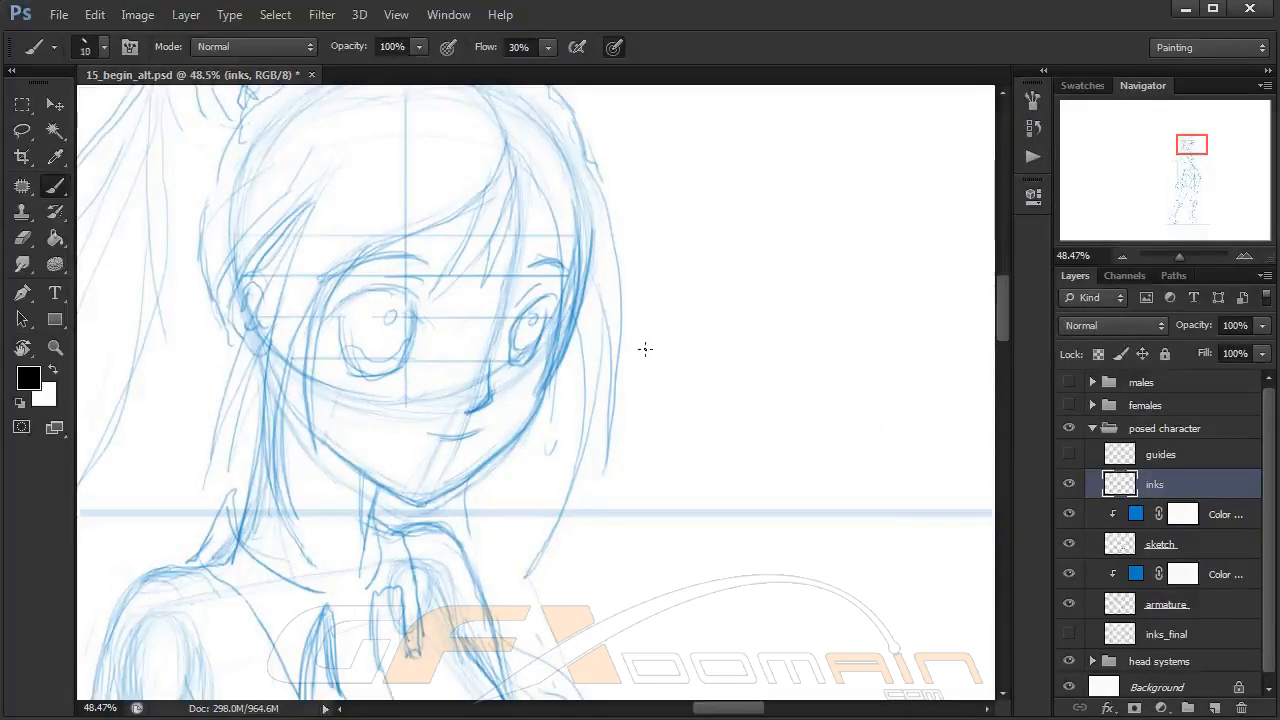
Rotate the canvas view to a comfortable angle for inking the head
{"action": "left_click_drag", "start_coordinate": [685, 255], "coordinate": [655, 430]}
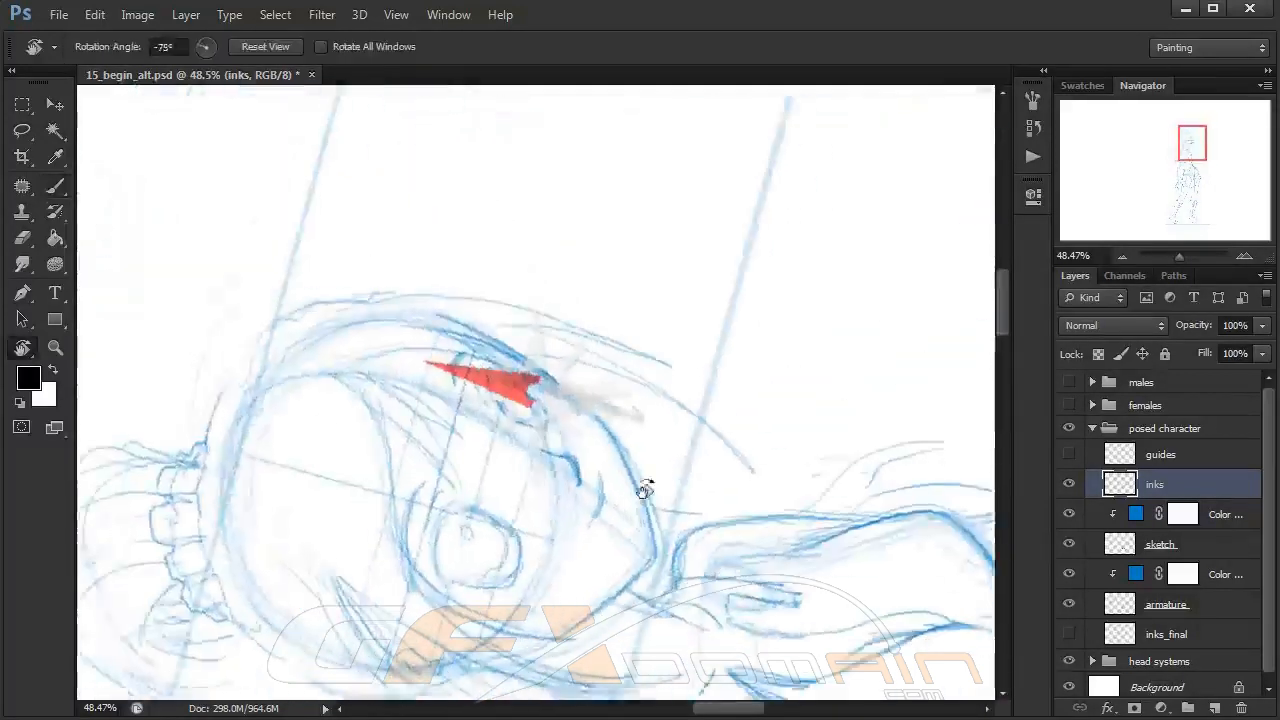
{"action": "left_click_drag", "start_coordinate": [645, 490], "coordinate": [704, 428]}
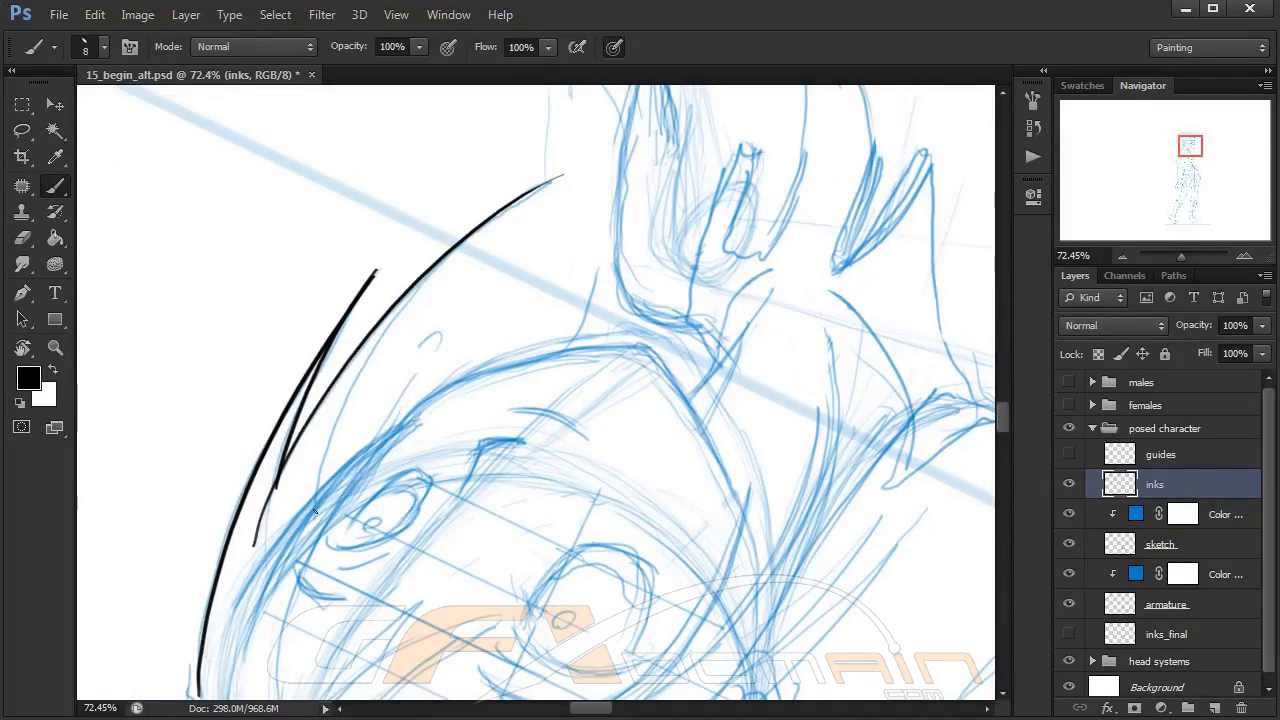
Ink another left hair strand and erase its stray end
{"action": "left_click_drag", "start_coordinate": [555, 178], "coordinate": [315, 510]}
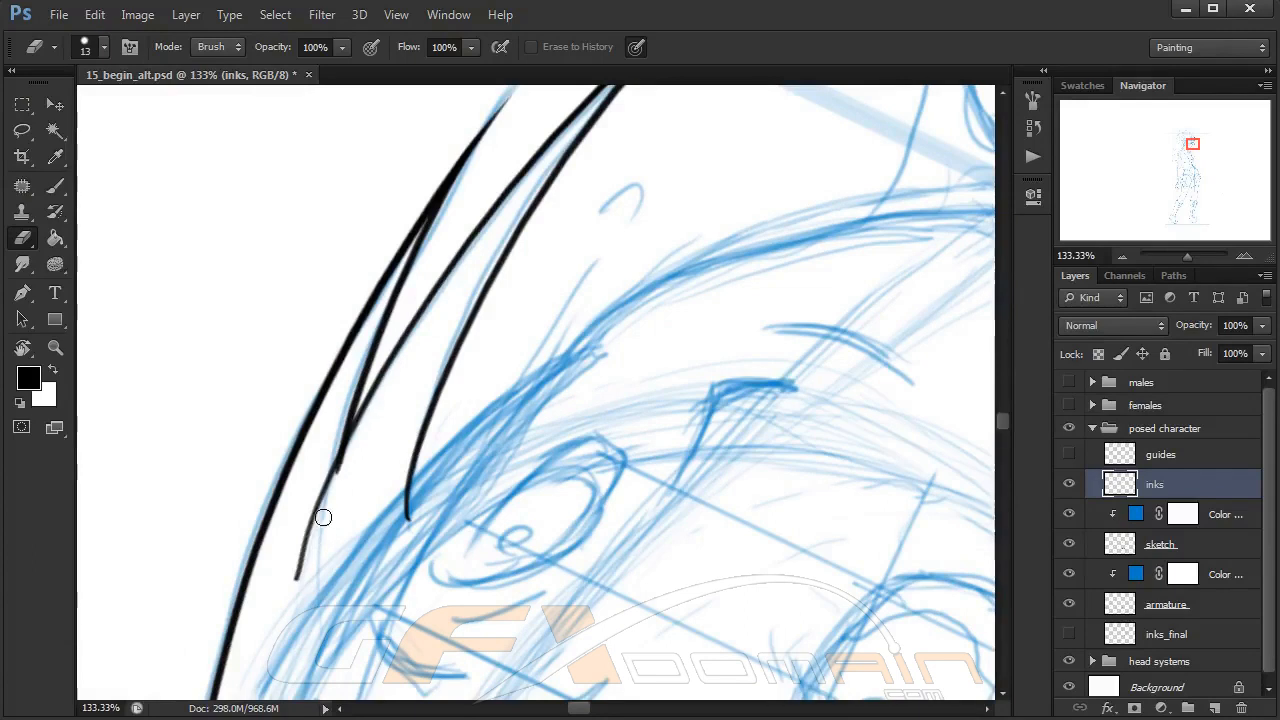
{"action": "left_click_drag", "start_coordinate": [323, 517], "coordinate": [381, 425]}
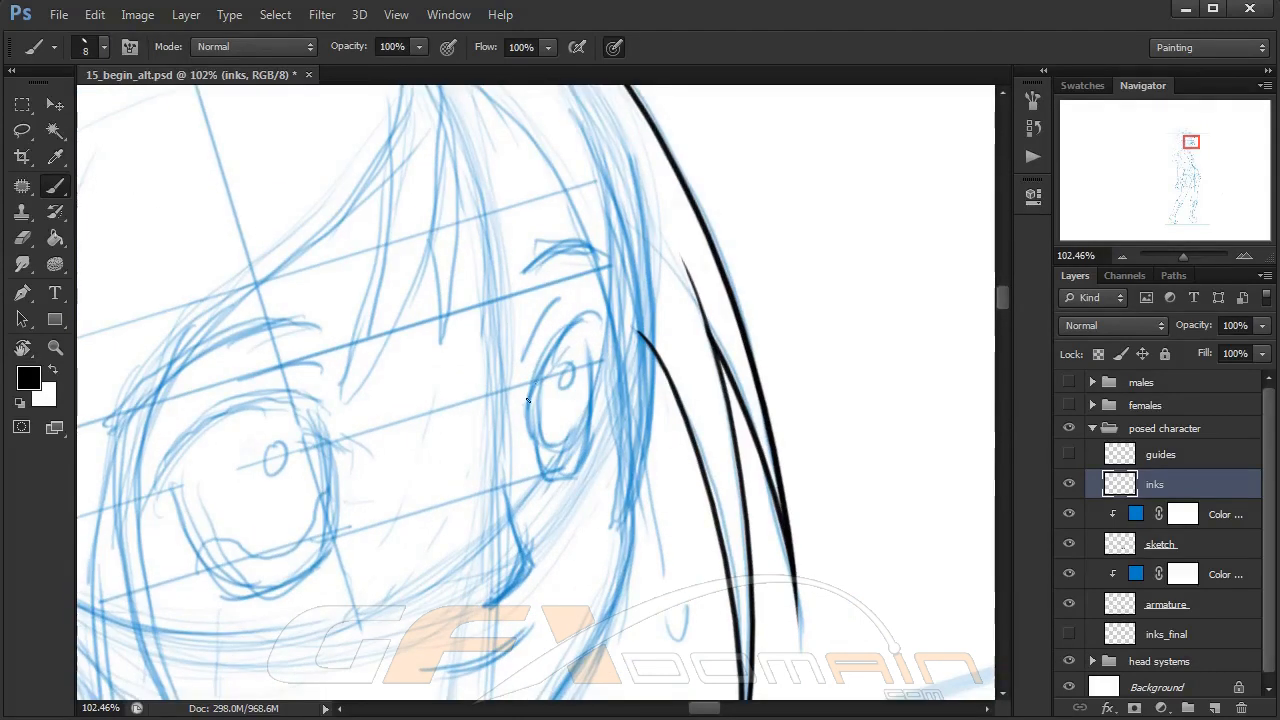
Ink the eye's upper lid, outer curve and inner side, erasing the overlap at its top
{"action": "left_click_drag", "start_coordinate": [525, 410], "coordinate": [600, 340]}
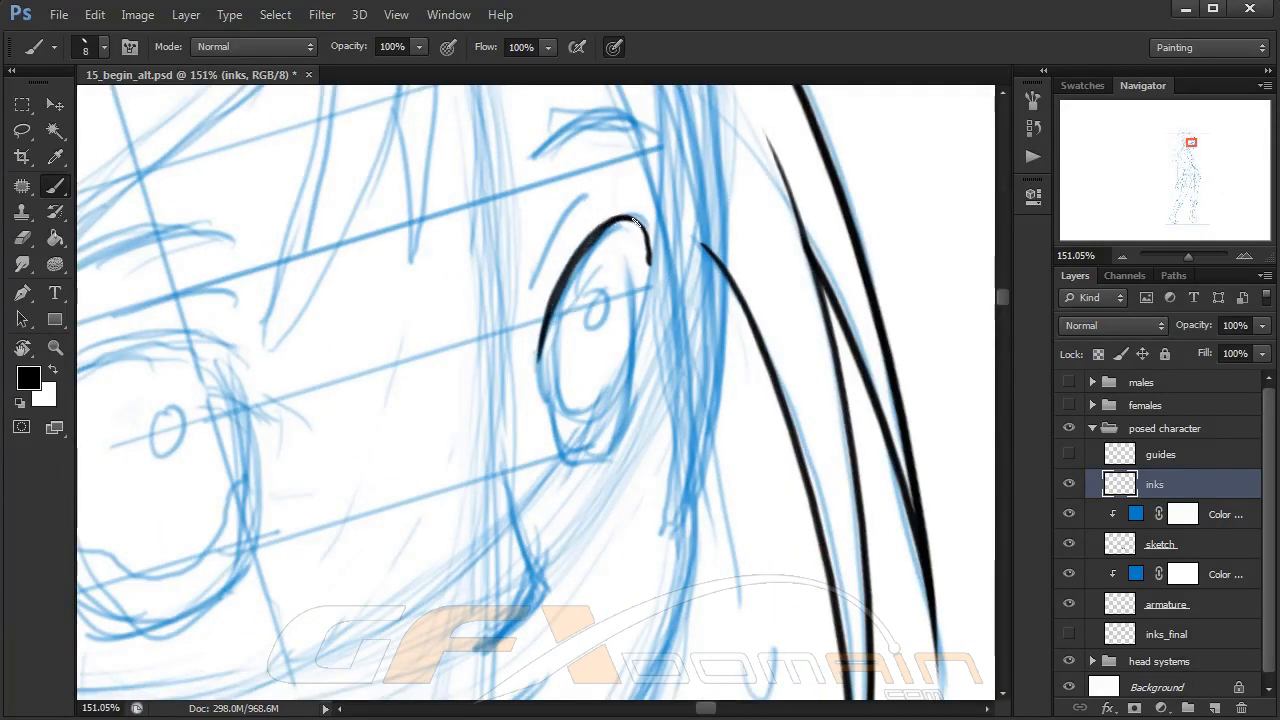
{"action": "left_click", "coordinate": [22, 238]}
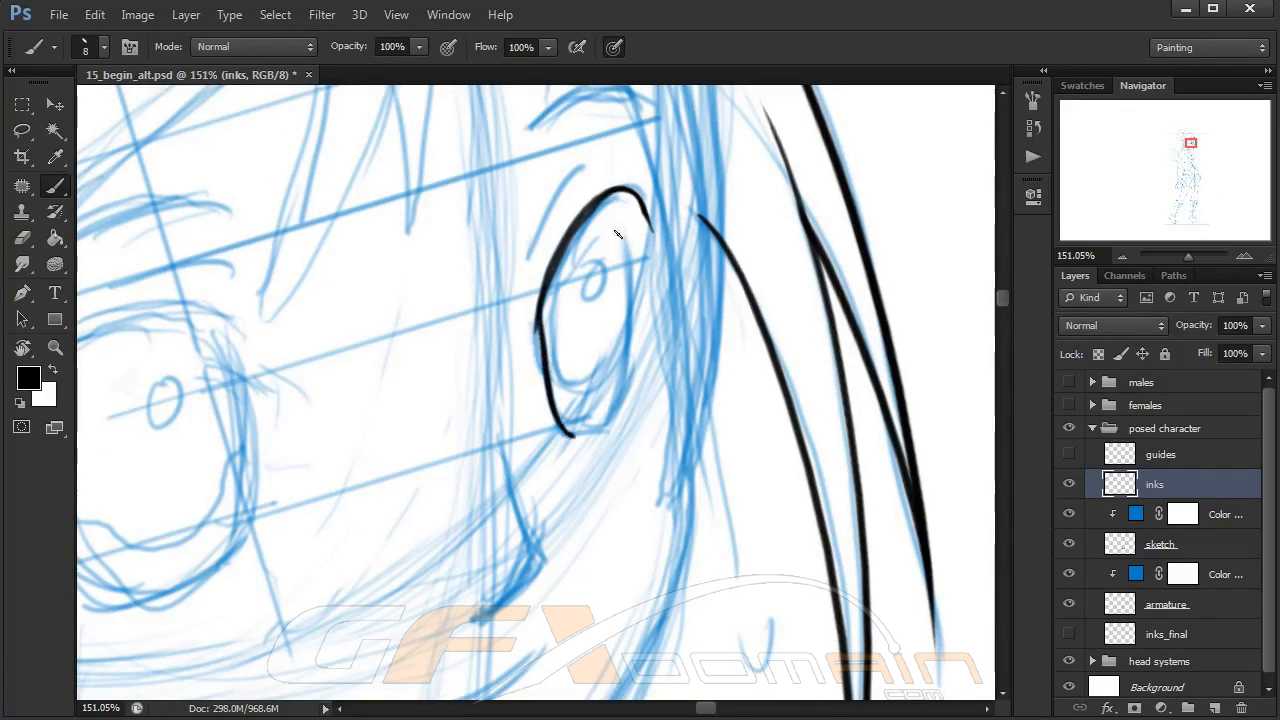
{"action": "left_click_drag", "start_coordinate": [627, 195], "coordinate": [620, 365]}
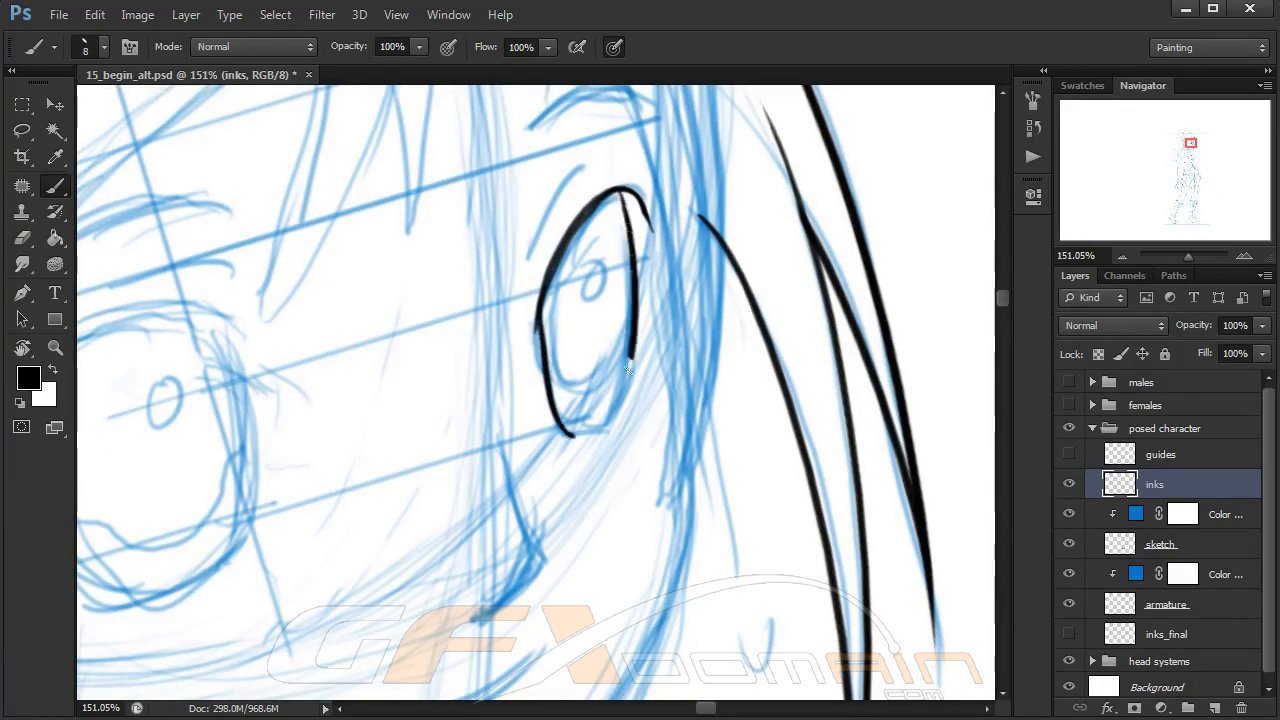
{"action": "left_click_drag", "start_coordinate": [645, 210], "coordinate": [610, 420]}
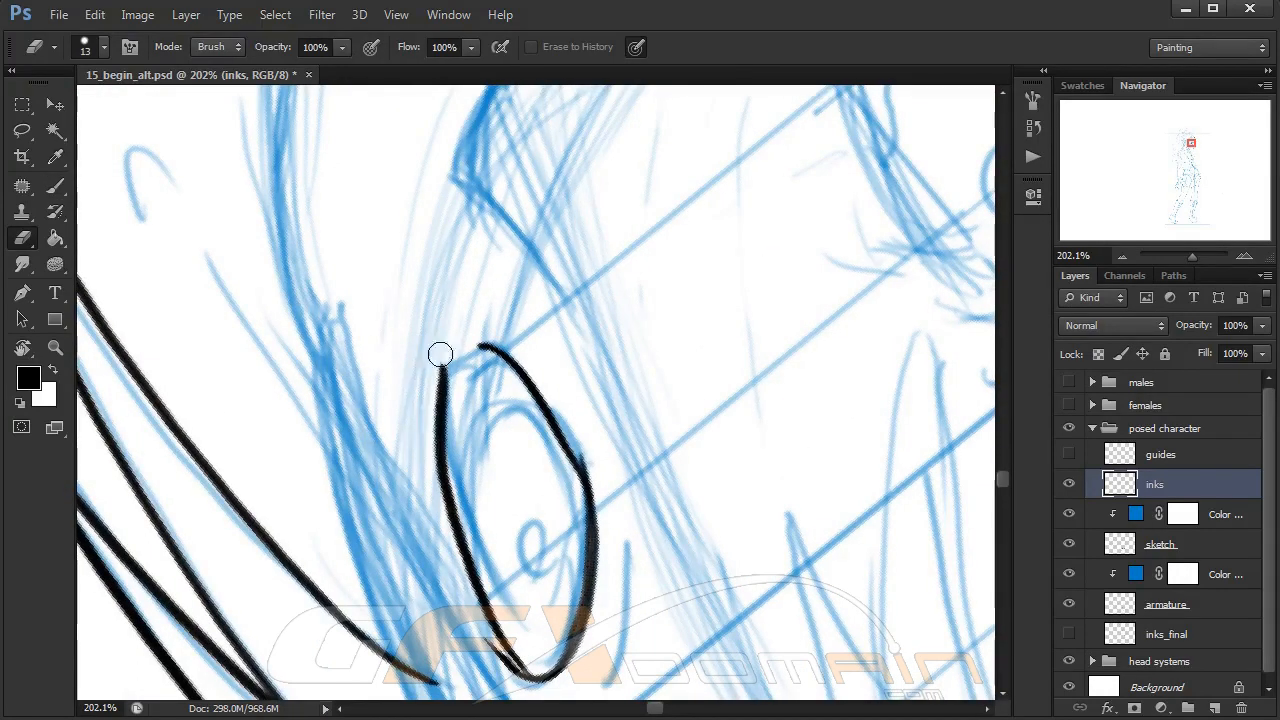
{"action": "left_click_drag", "start_coordinate": [440, 352], "coordinate": [530, 340]}
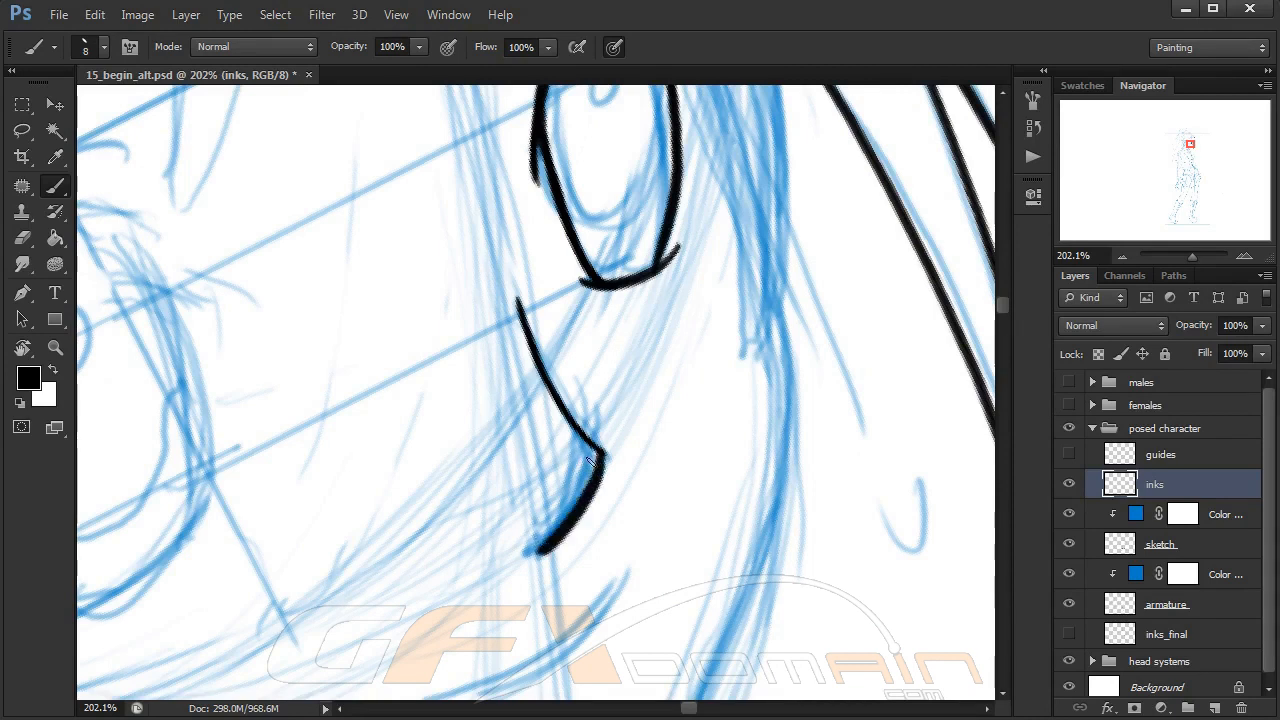
Refine and partly erase the cheek line below the eye, then thicken the eye's rim
{"action": "left_click_drag", "start_coordinate": [585, 450], "coordinate": [535, 555]}
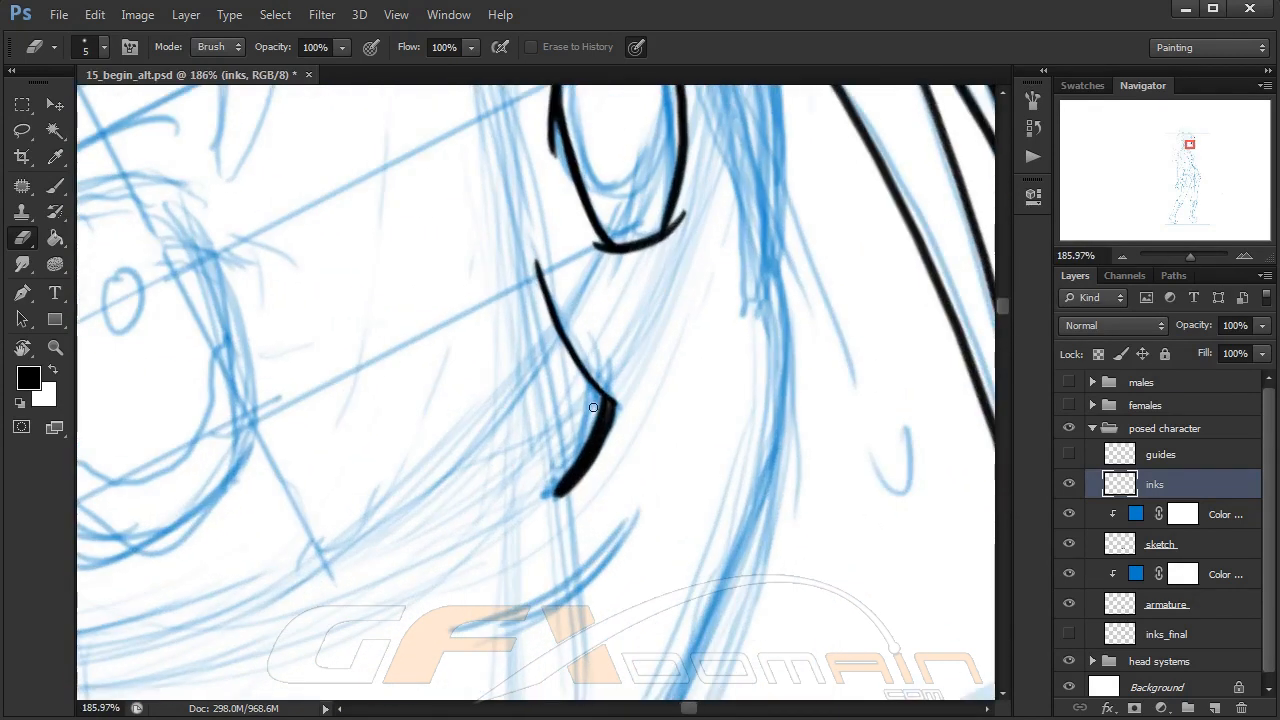
{"action": "left_click_drag", "start_coordinate": [593, 407], "coordinate": [556, 508]}
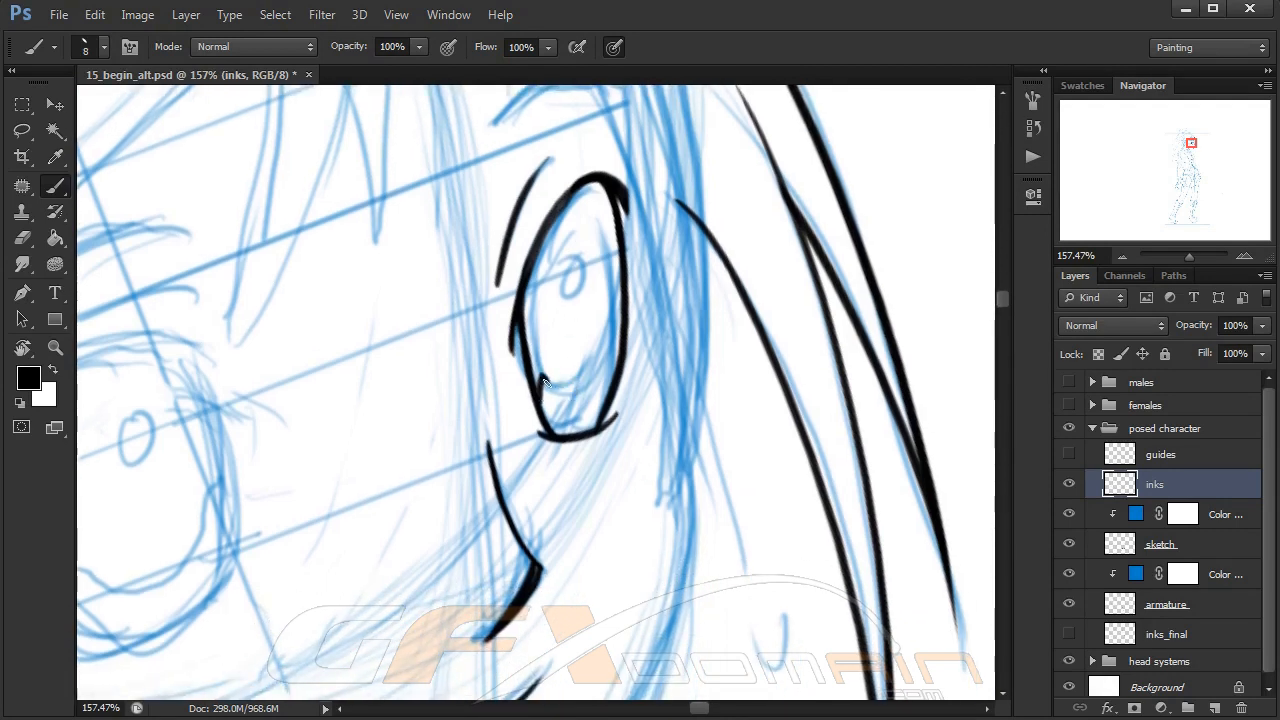
{"action": "left_click_drag", "start_coordinate": [545, 390], "coordinate": [625, 315]}
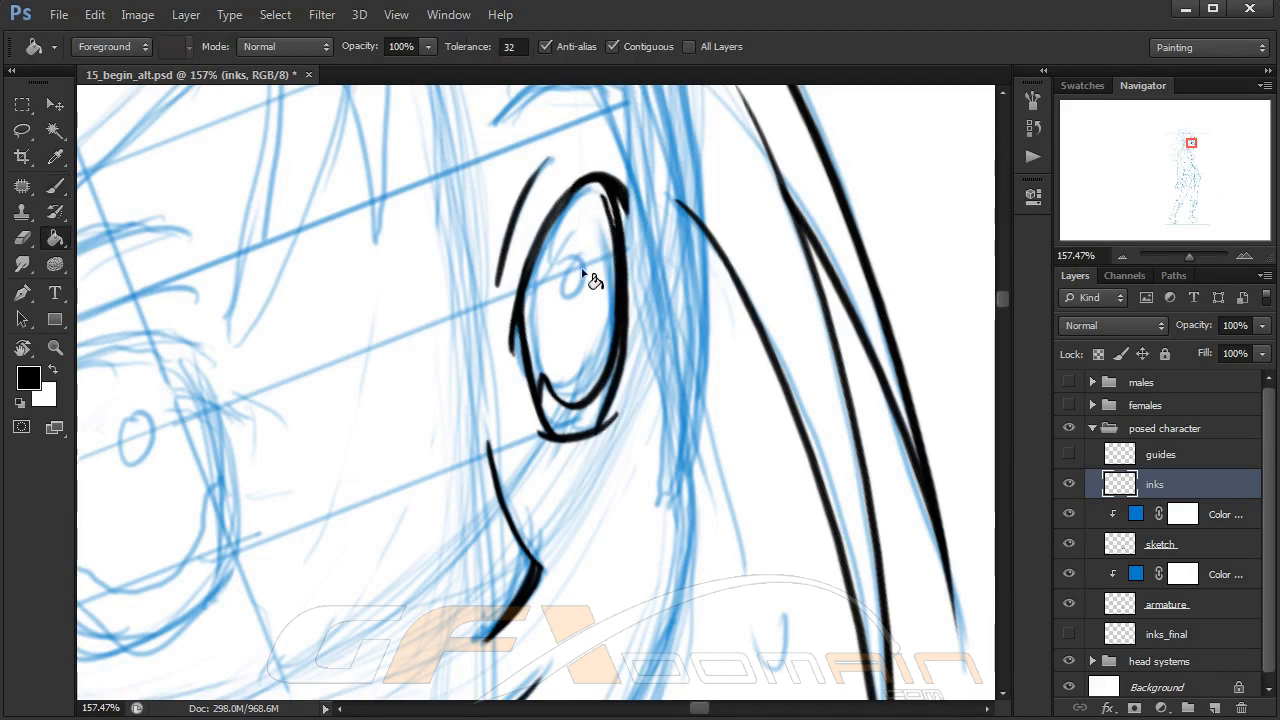
Fill the eye's iris solid black and paint a small white highlight inside
{"action": "left_click", "coordinate": [590, 305]}
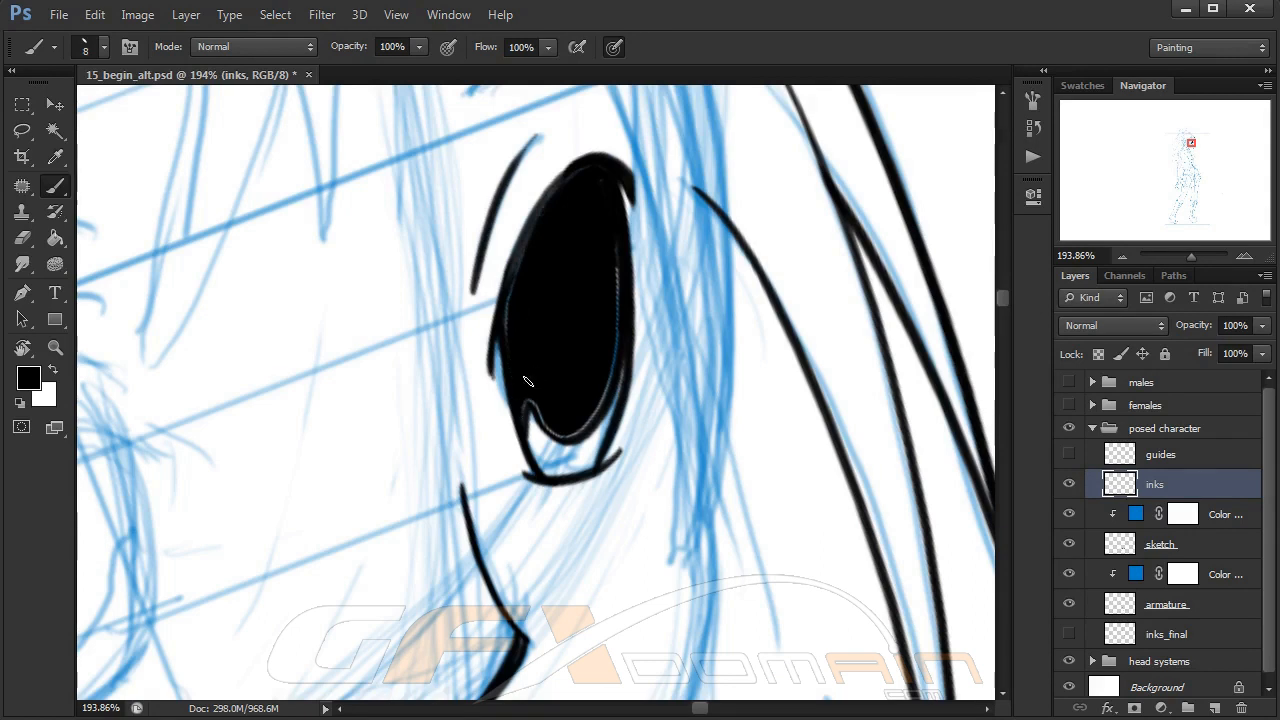
{"action": "left_click_drag", "start_coordinate": [528, 382], "coordinate": [600, 398]}
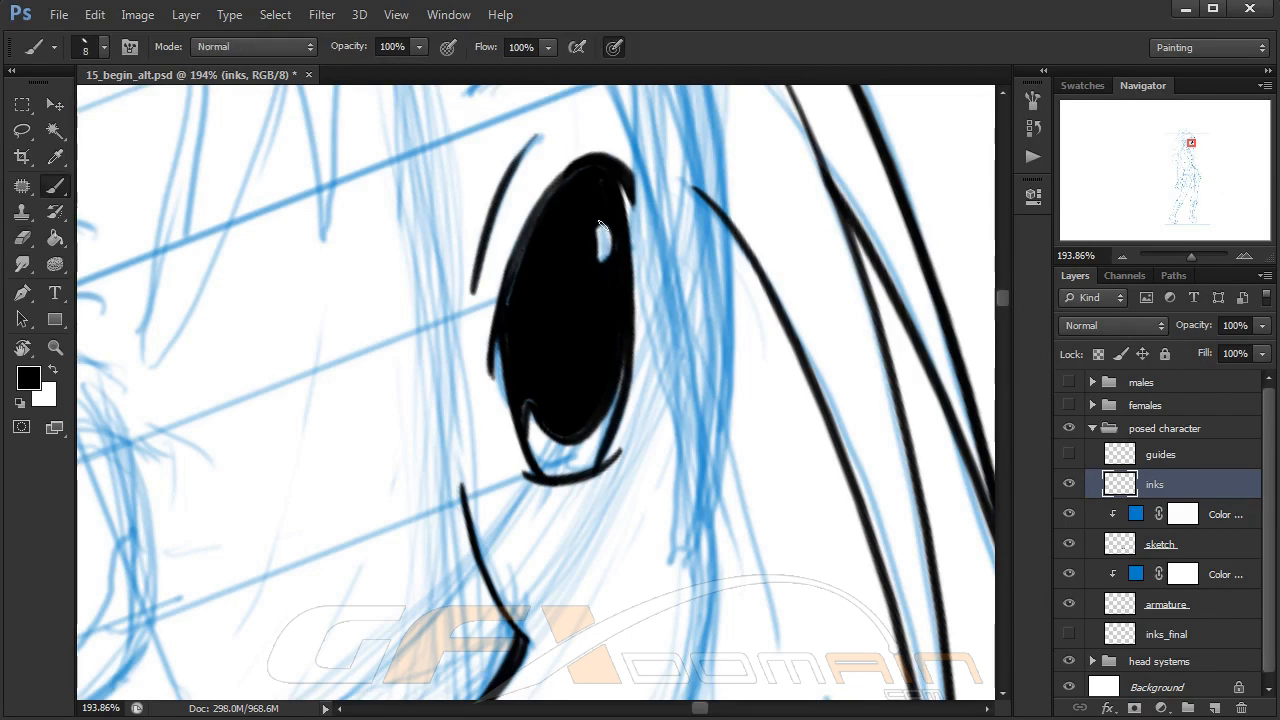
{"action": "mouse_move", "coordinate": [595, 240]}
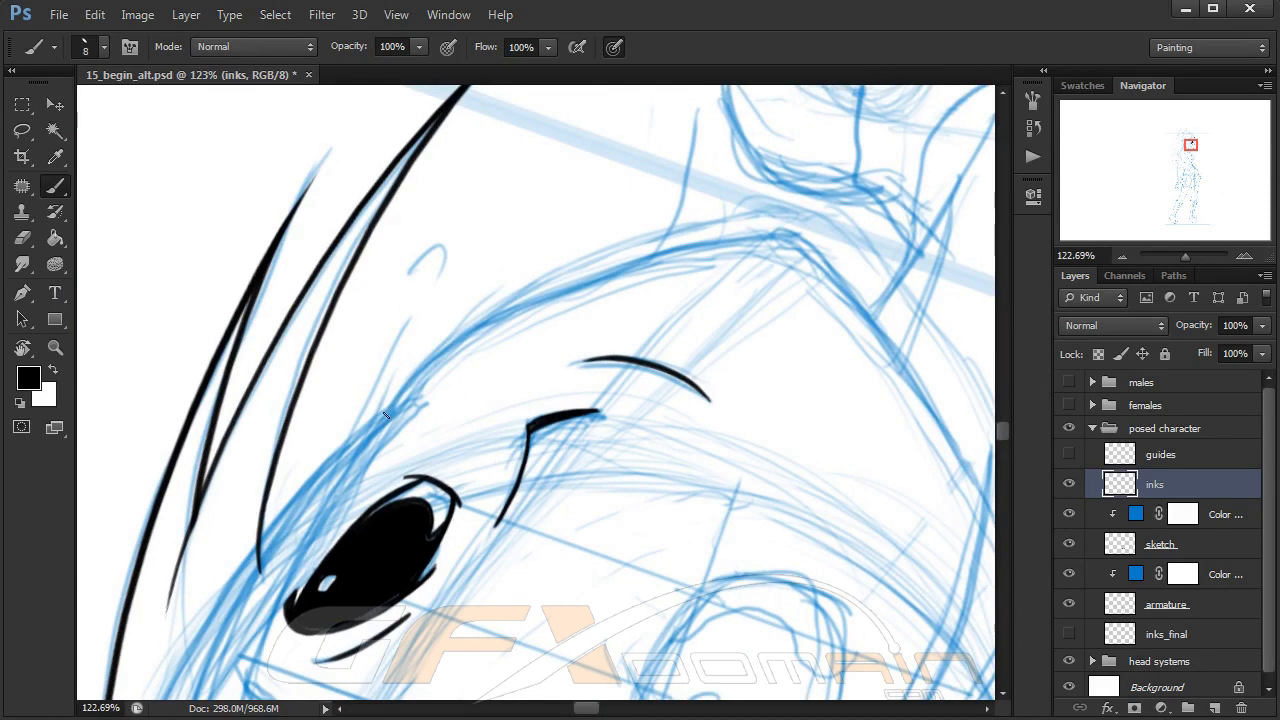
Ink the eyebrow, a short head-top stroke and the face contour along the cheek
{"action": "left_click_drag", "start_coordinate": [385, 410], "coordinate": [800, 240]}
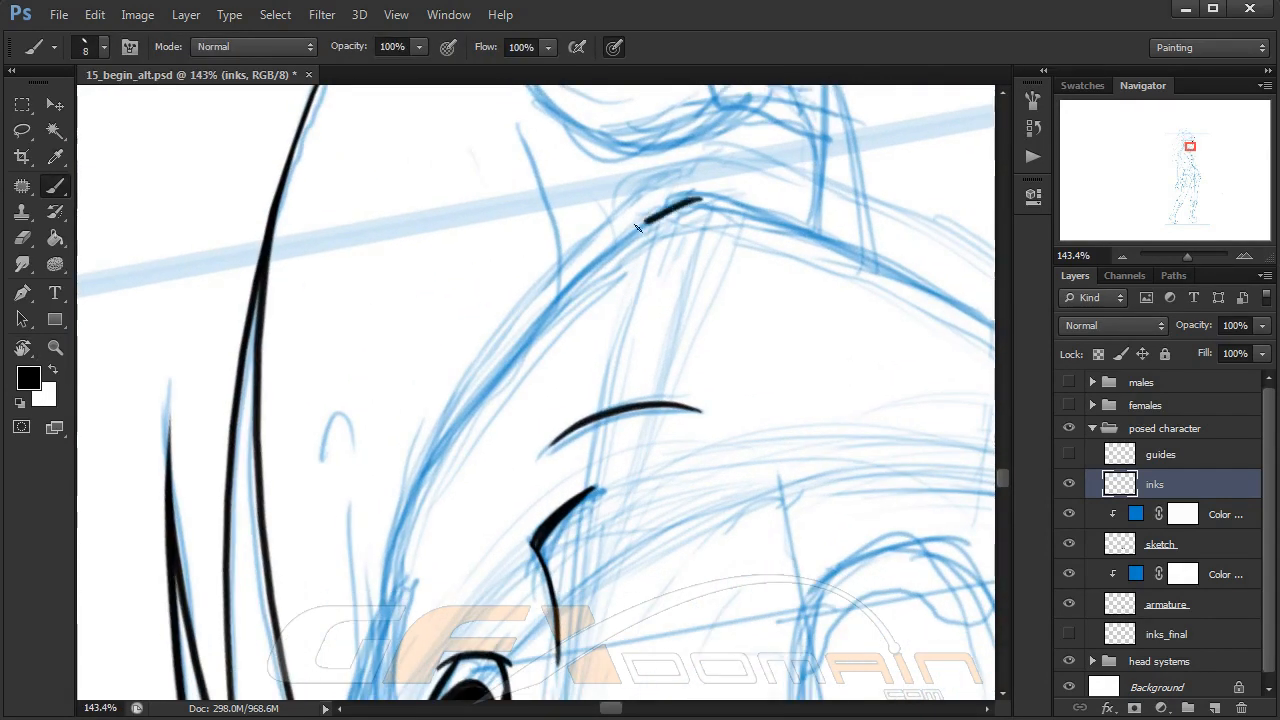
{"action": "left_click_drag", "start_coordinate": [390, 550], "coordinate": [690, 205]}
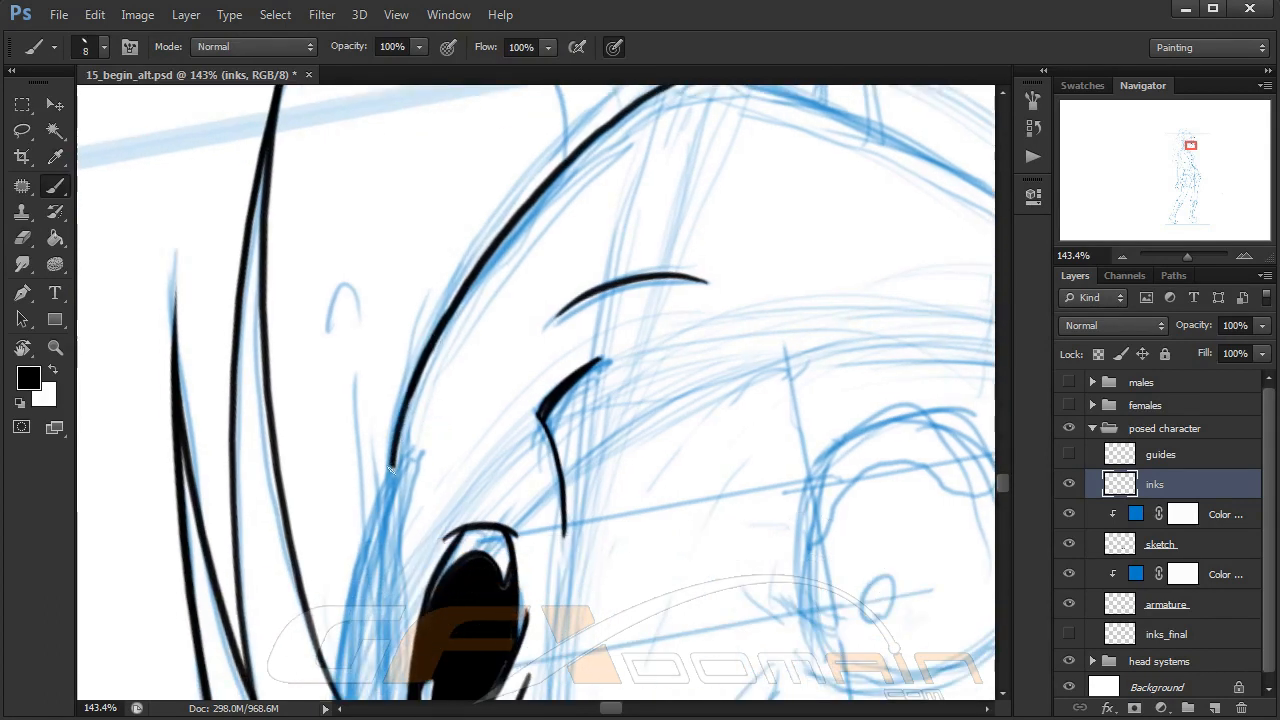
{"action": "left_click", "coordinate": [22, 237]}
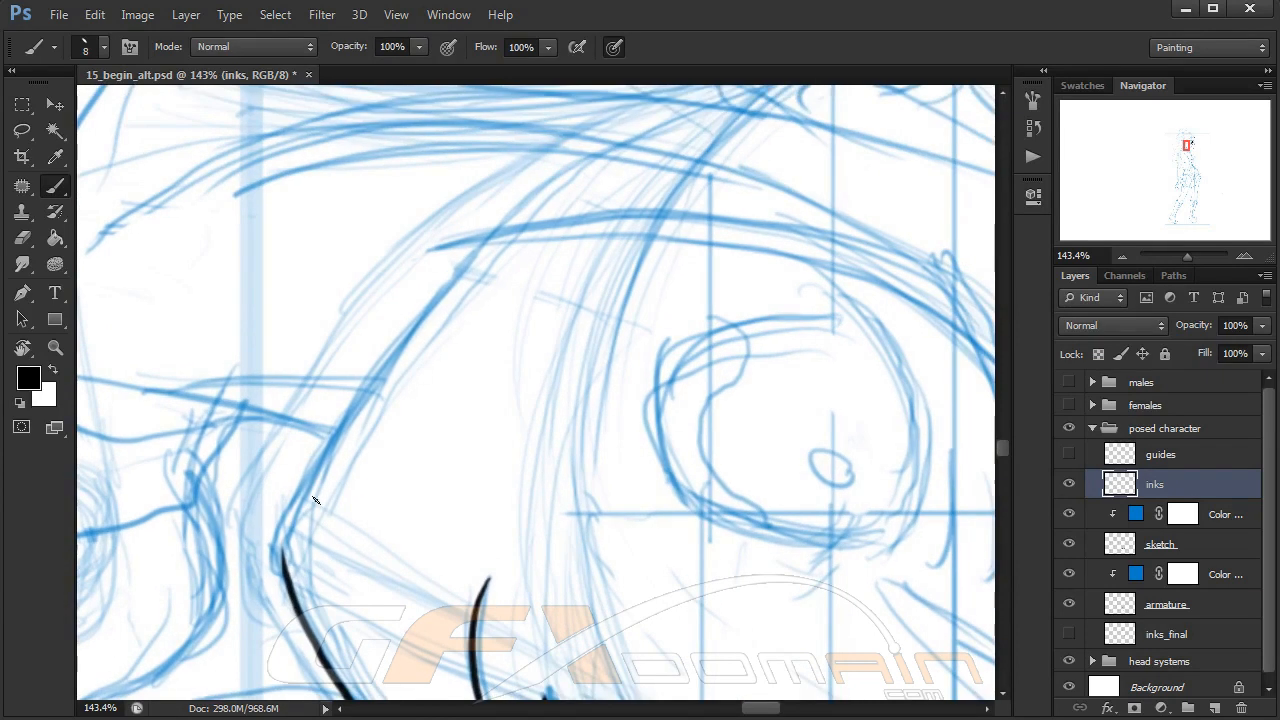
{"action": "left_click_drag", "start_coordinate": [290, 490], "coordinate": [300, 570]}
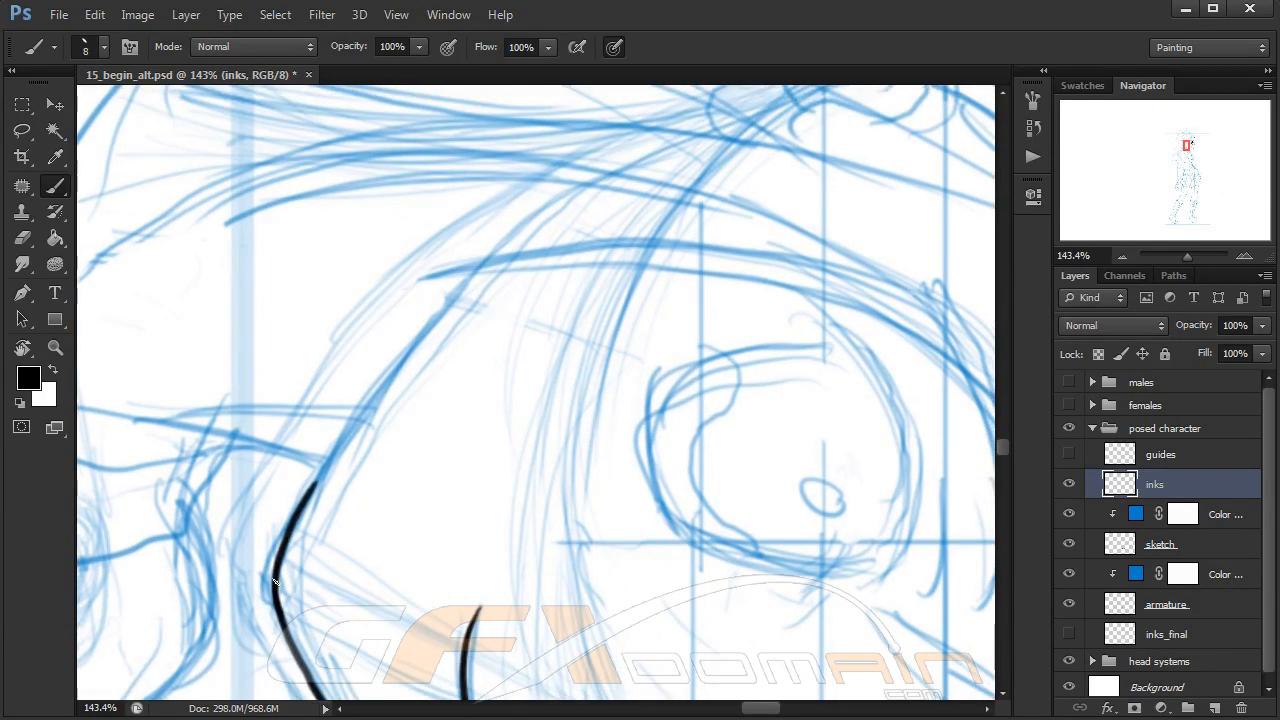
{"action": "left_click_drag", "start_coordinate": [278, 583], "coordinate": [573, 188]}
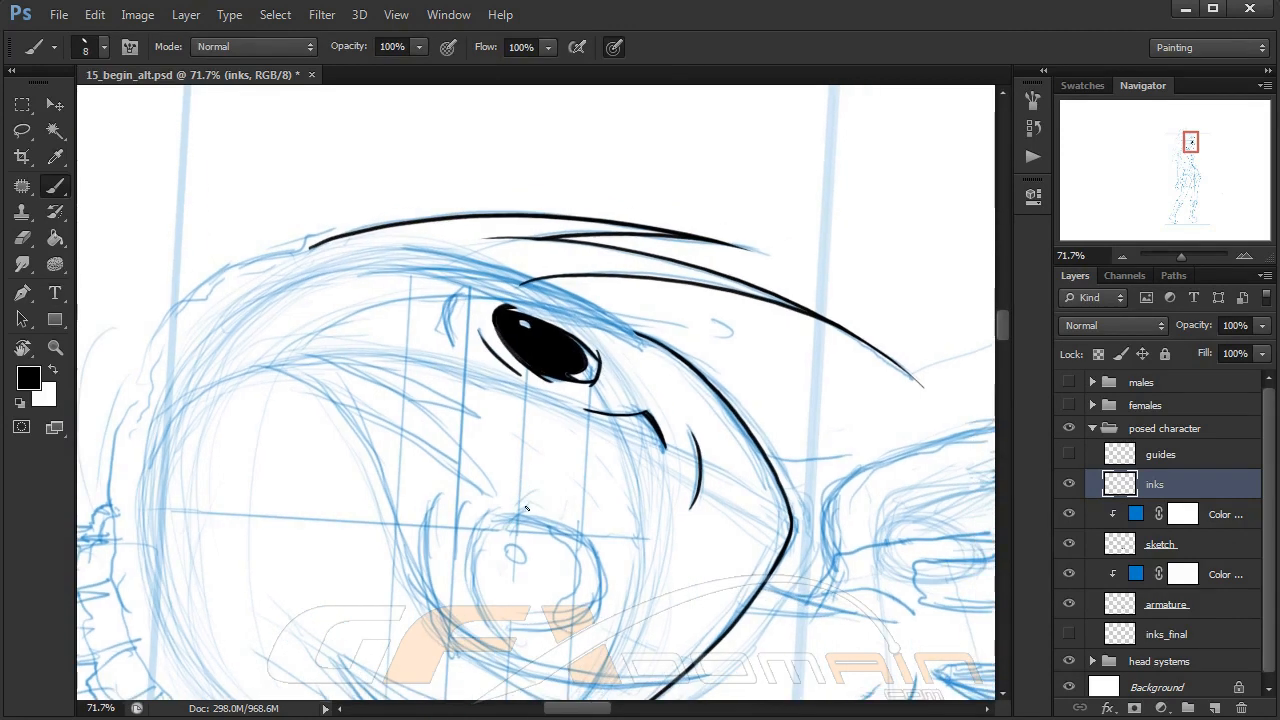
Add and refine thin ink lines around and above the eye
{"action": "left_click", "coordinate": [55, 293]}
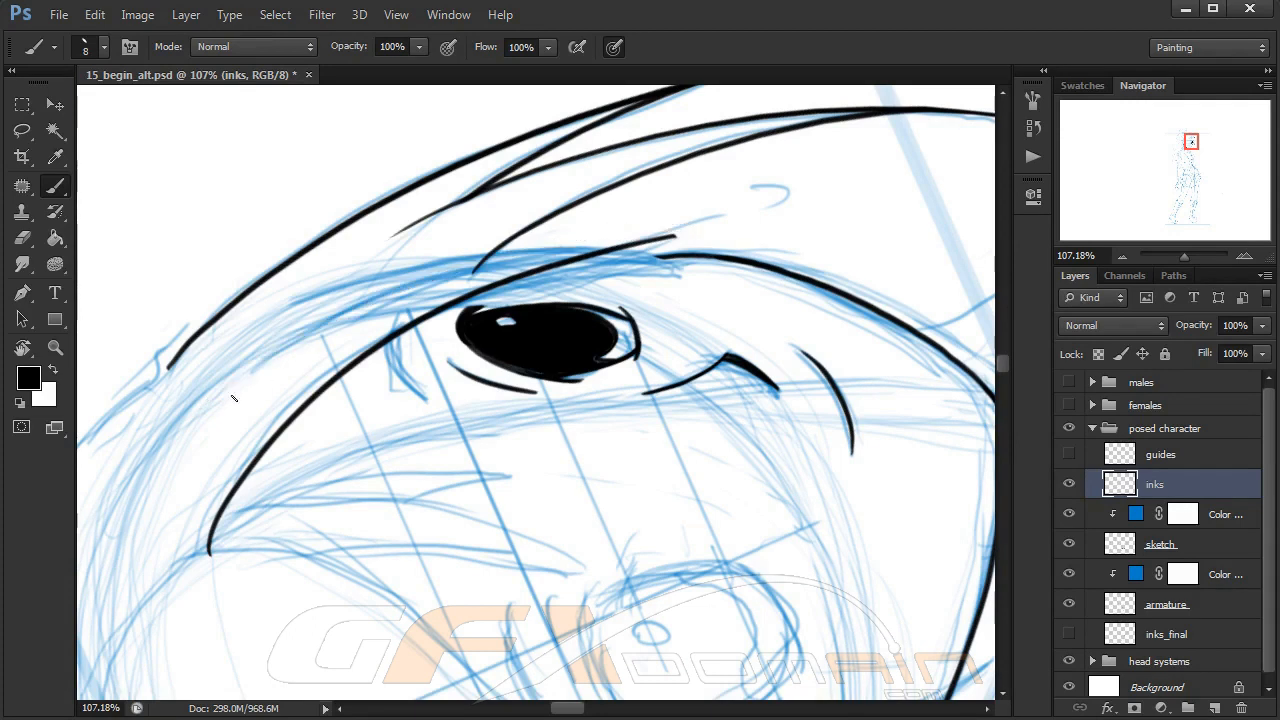
{"action": "left_click_drag", "start_coordinate": [205, 410], "coordinate": [710, 232]}
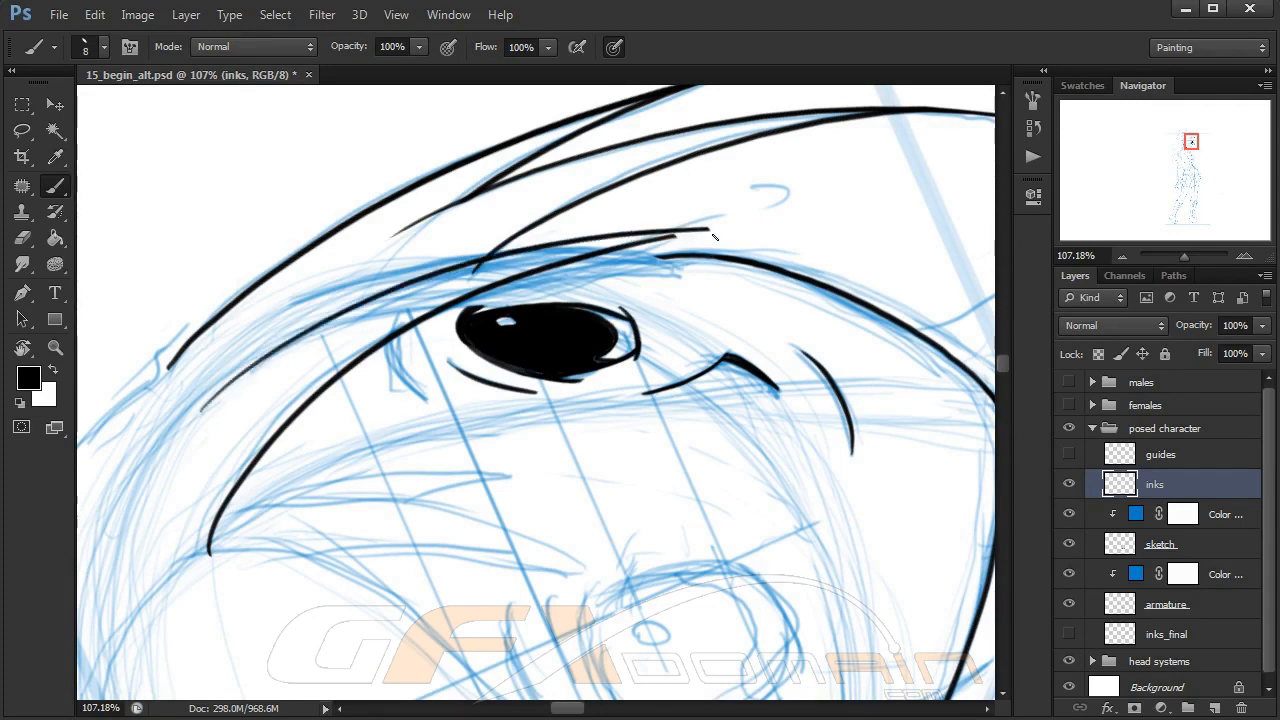
{"action": "left_click_drag", "start_coordinate": [205, 410], "coordinate": [740, 232]}
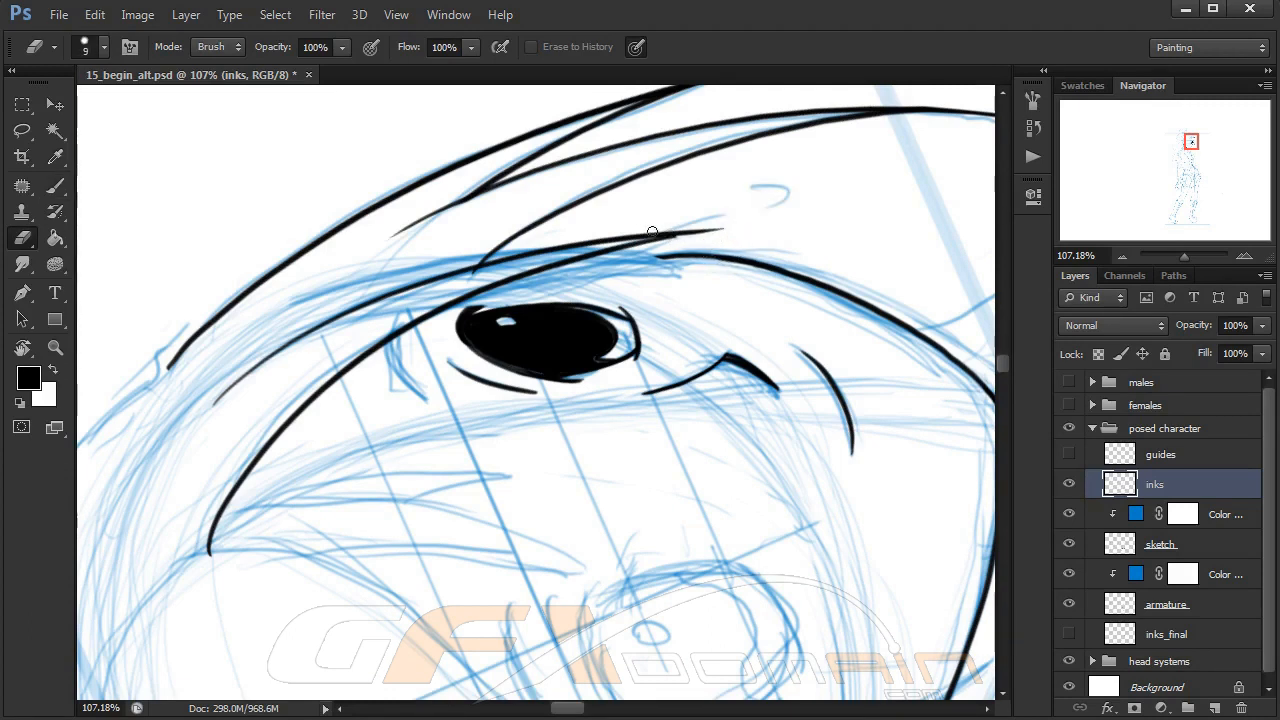
{"action": "mouse_move", "coordinate": [607, 263]}
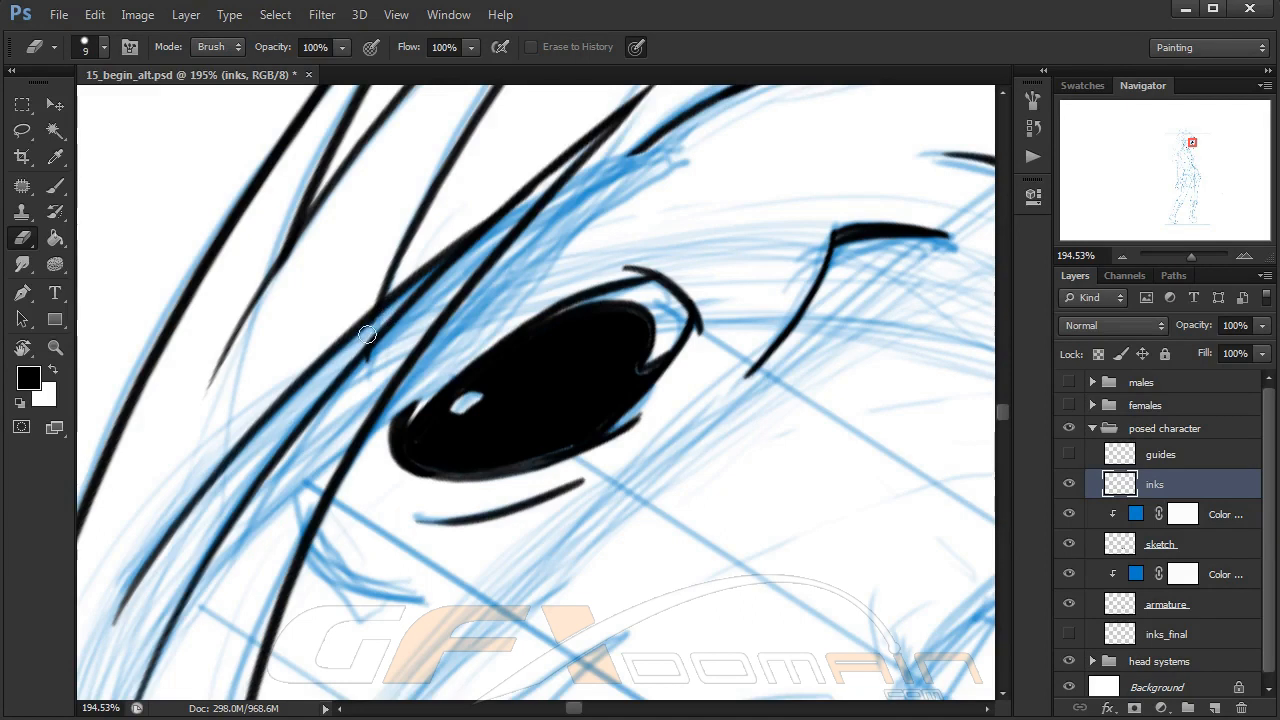
{"action": "mouse_move", "coordinate": [365, 375]}
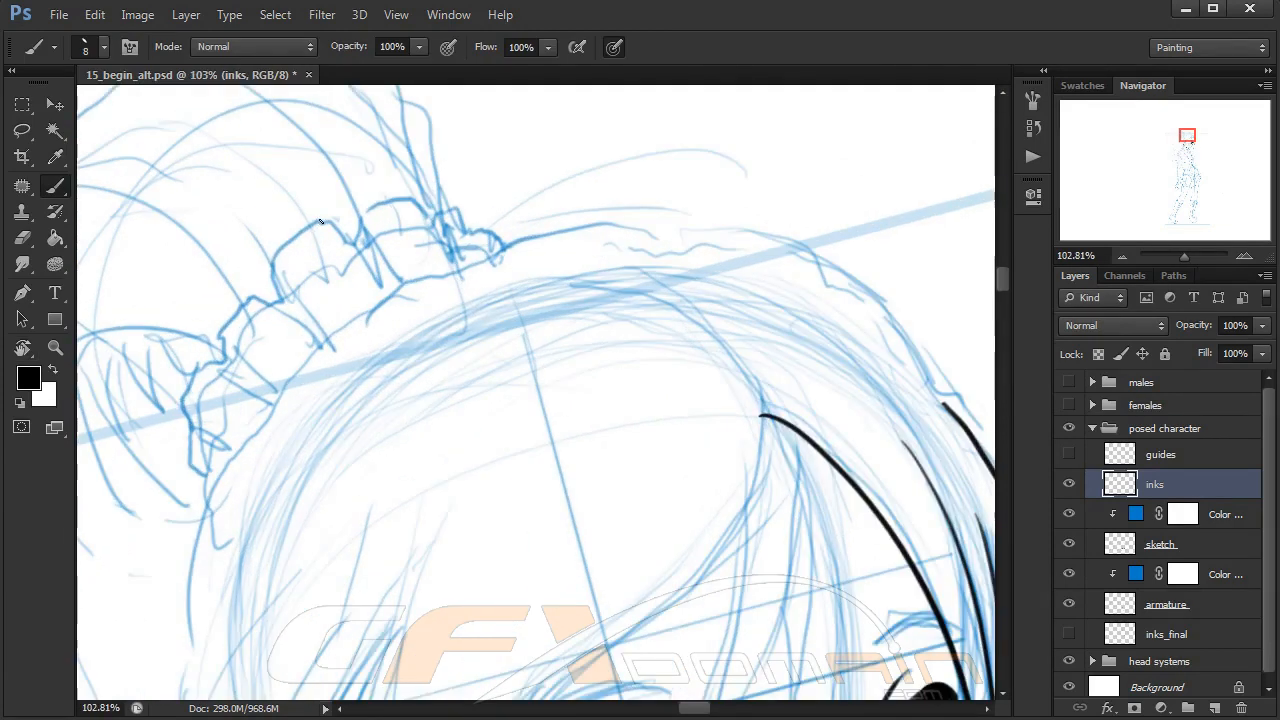
Ink the hair tie's top edge, outline, inner folds and ruffles out to its right end
{"action": "left_click_drag", "start_coordinate": [340, 215], "coordinate": [270, 300]}
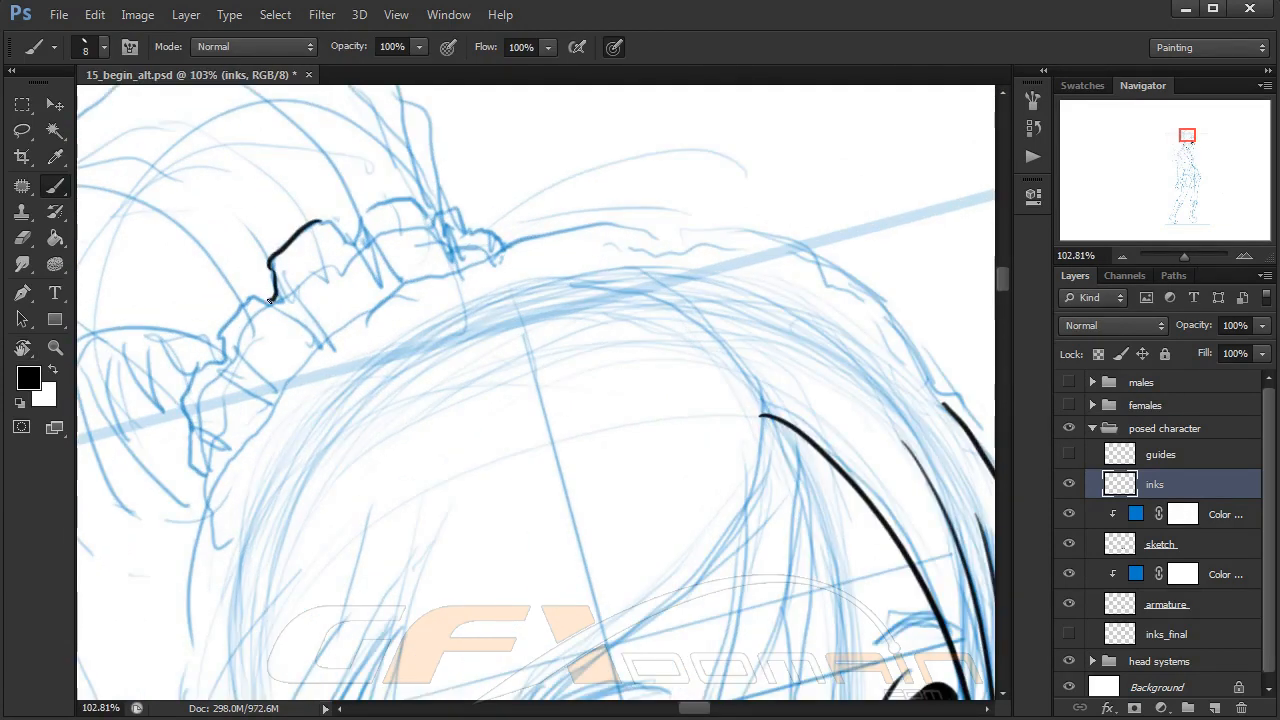
{"action": "left_click_drag", "start_coordinate": [270, 300], "coordinate": [225, 320]}
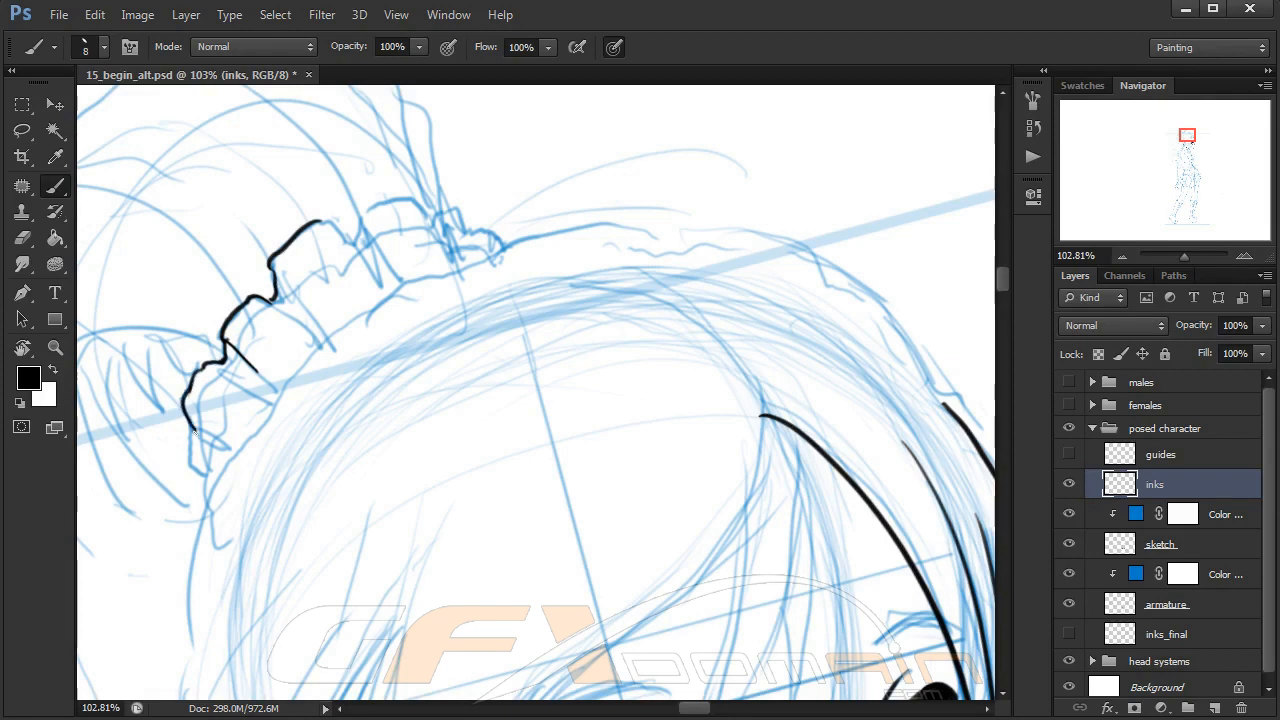
{"action": "left_click_drag", "start_coordinate": [200, 385], "coordinate": [275, 400]}
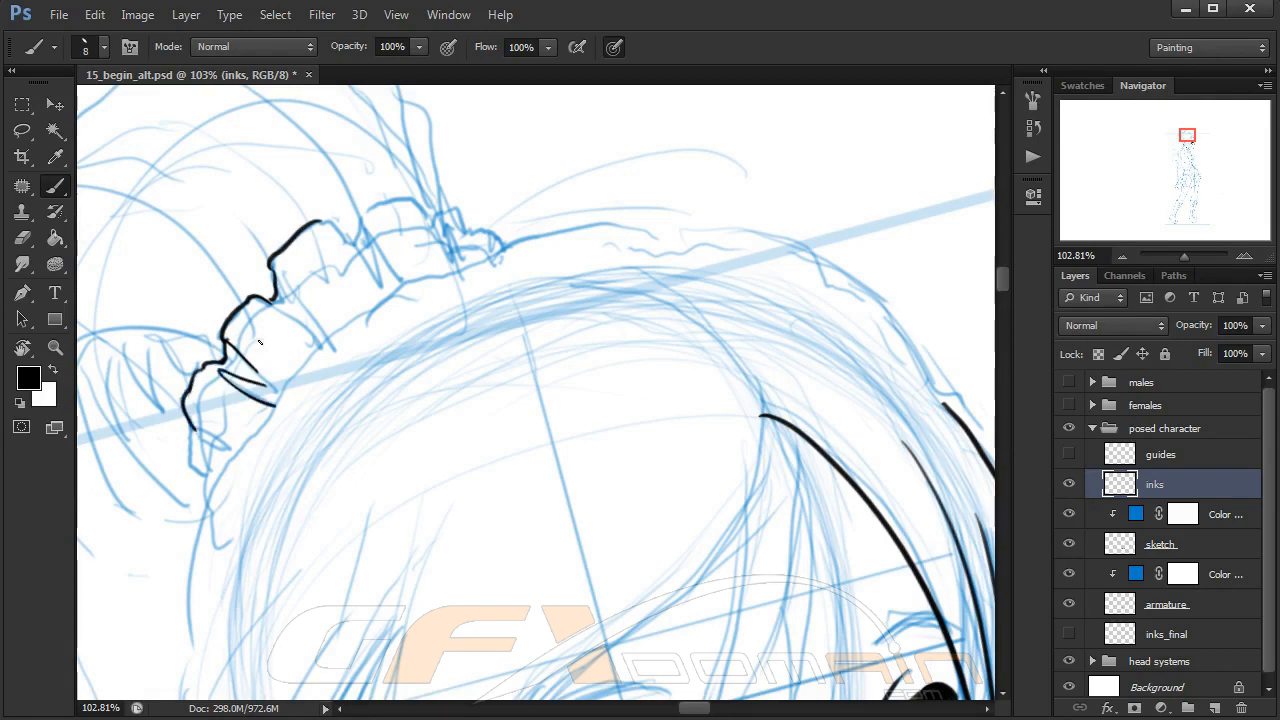
{"action": "left_click_drag", "start_coordinate": [260, 302], "coordinate": [320, 340]}
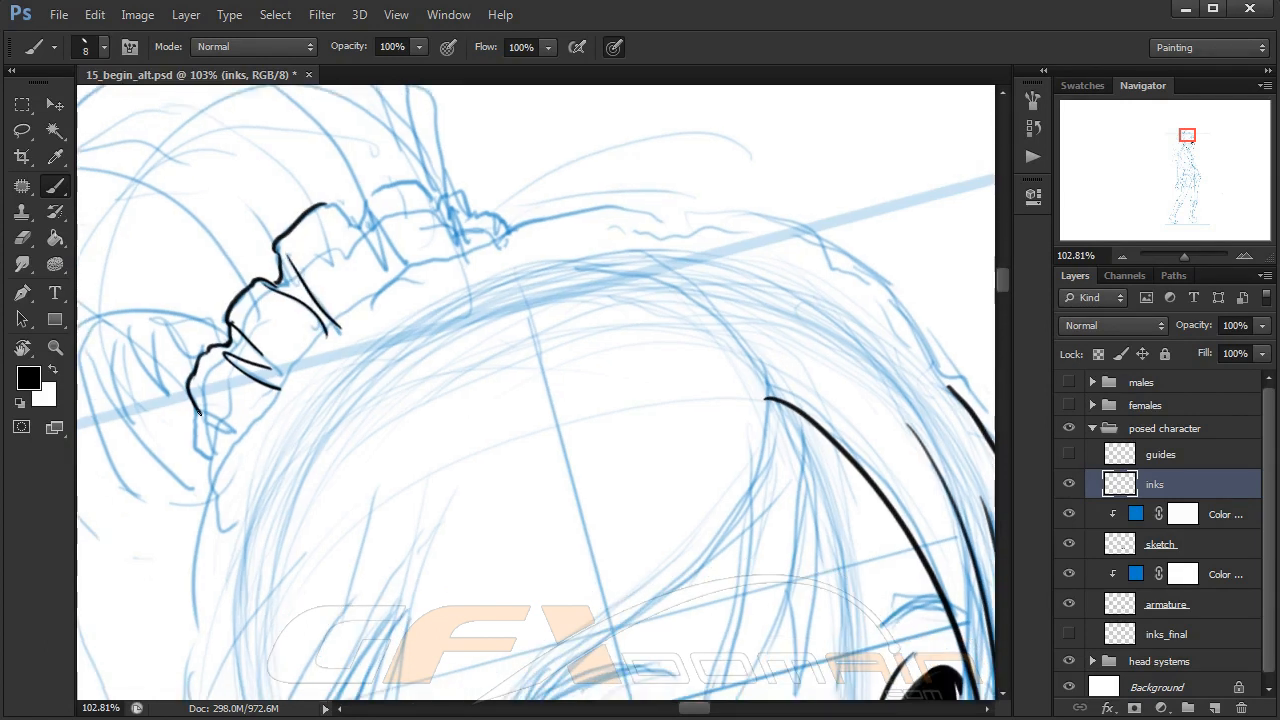
{"action": "left_click_drag", "start_coordinate": [205, 410], "coordinate": [195, 440]}
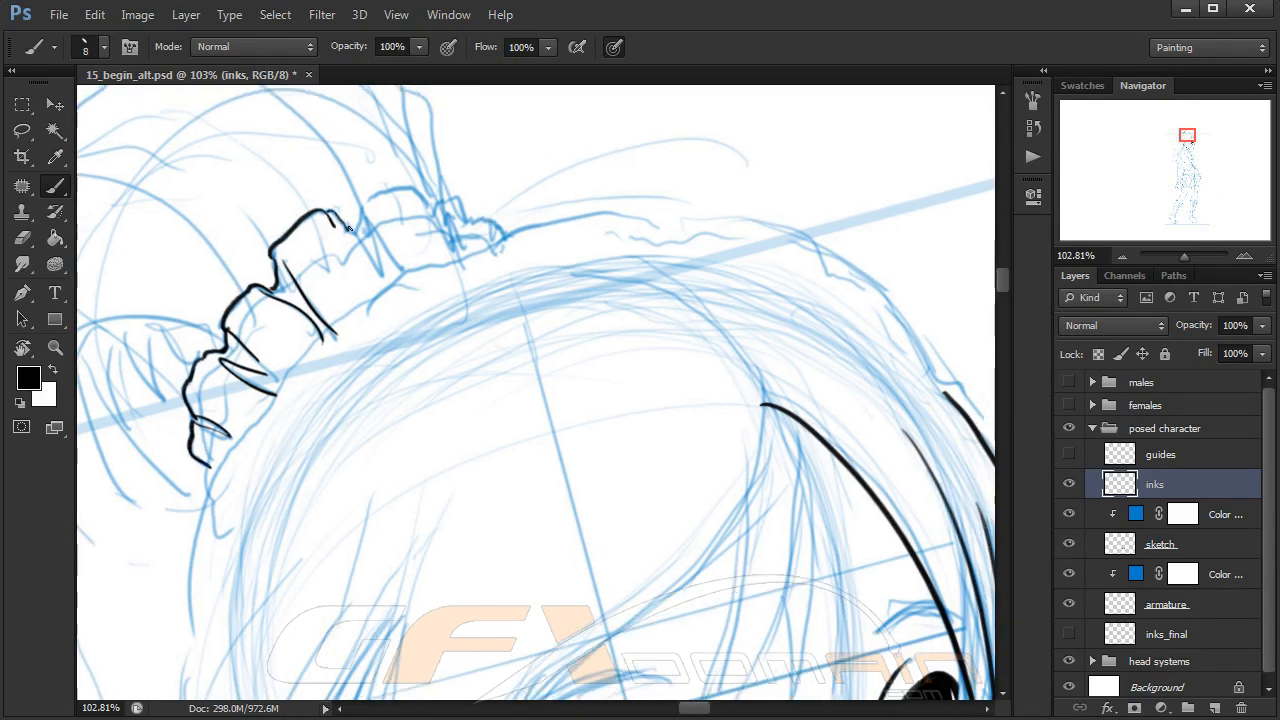
{"action": "left_click_drag", "start_coordinate": [340, 210], "coordinate": [390, 280]}
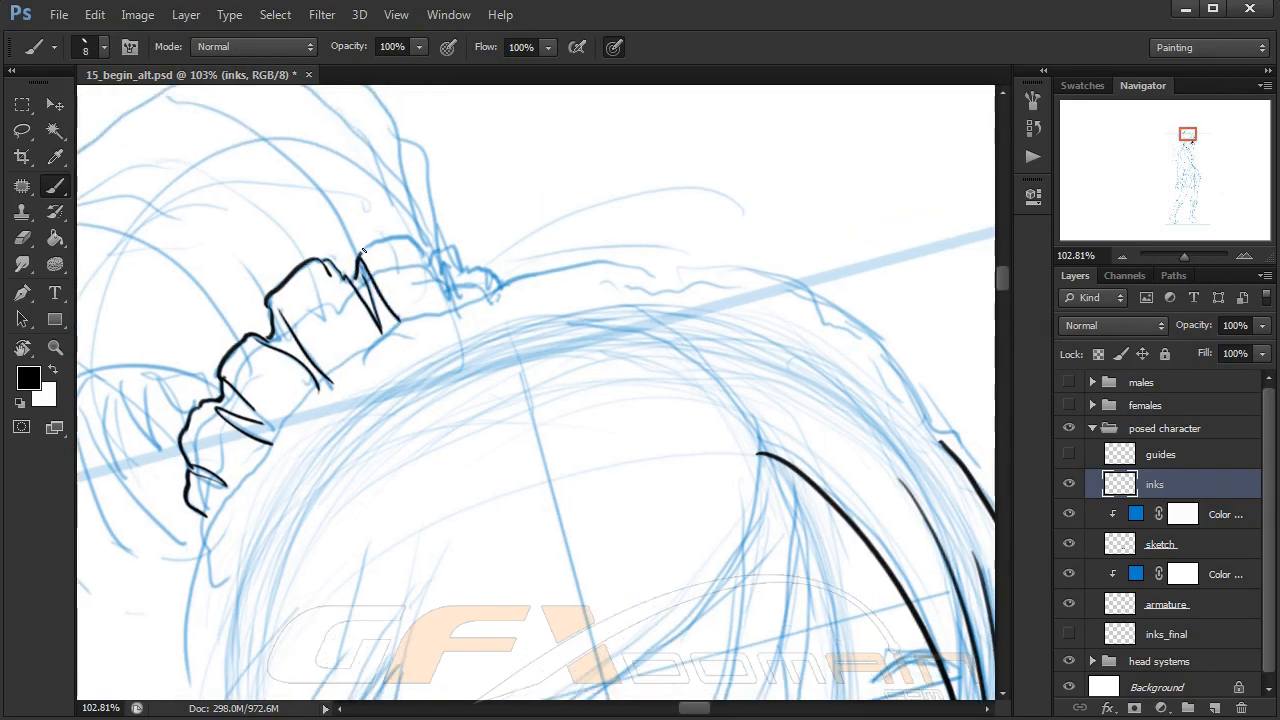
{"action": "left_click_drag", "start_coordinate": [360, 245], "coordinate": [450, 300]}
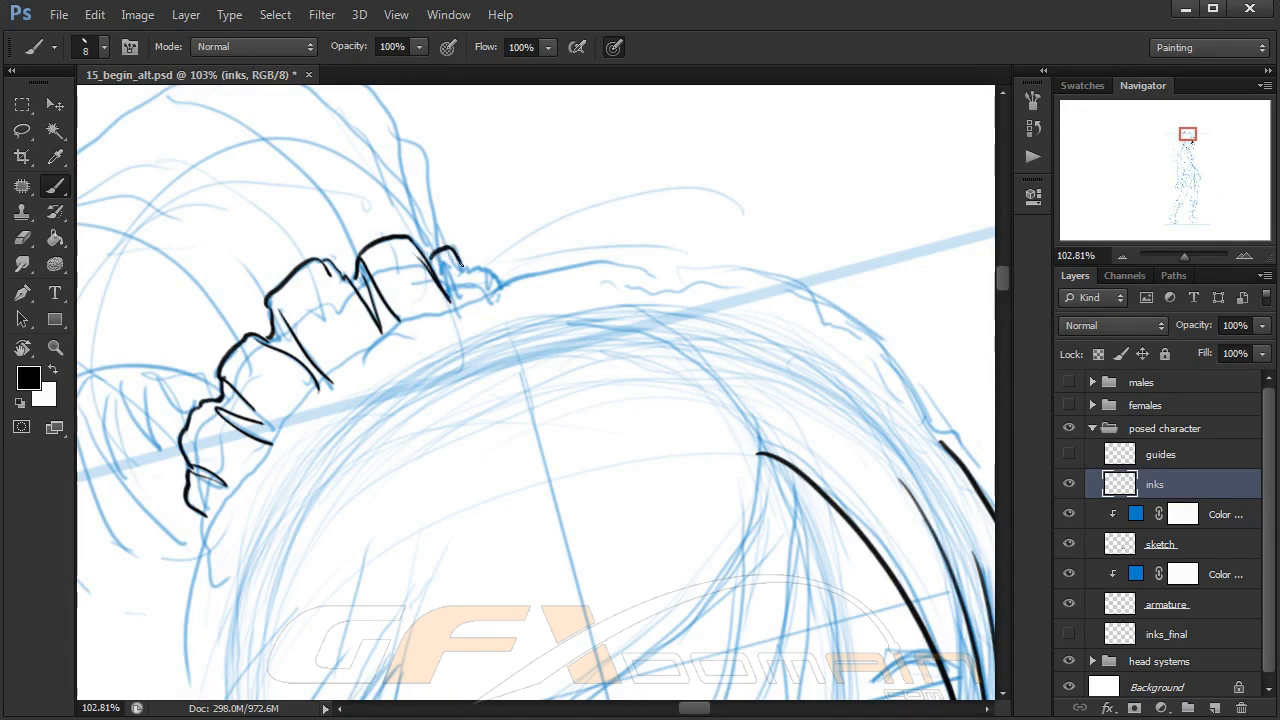
{"action": "left_click_drag", "start_coordinate": [455, 265], "coordinate": [500, 290]}
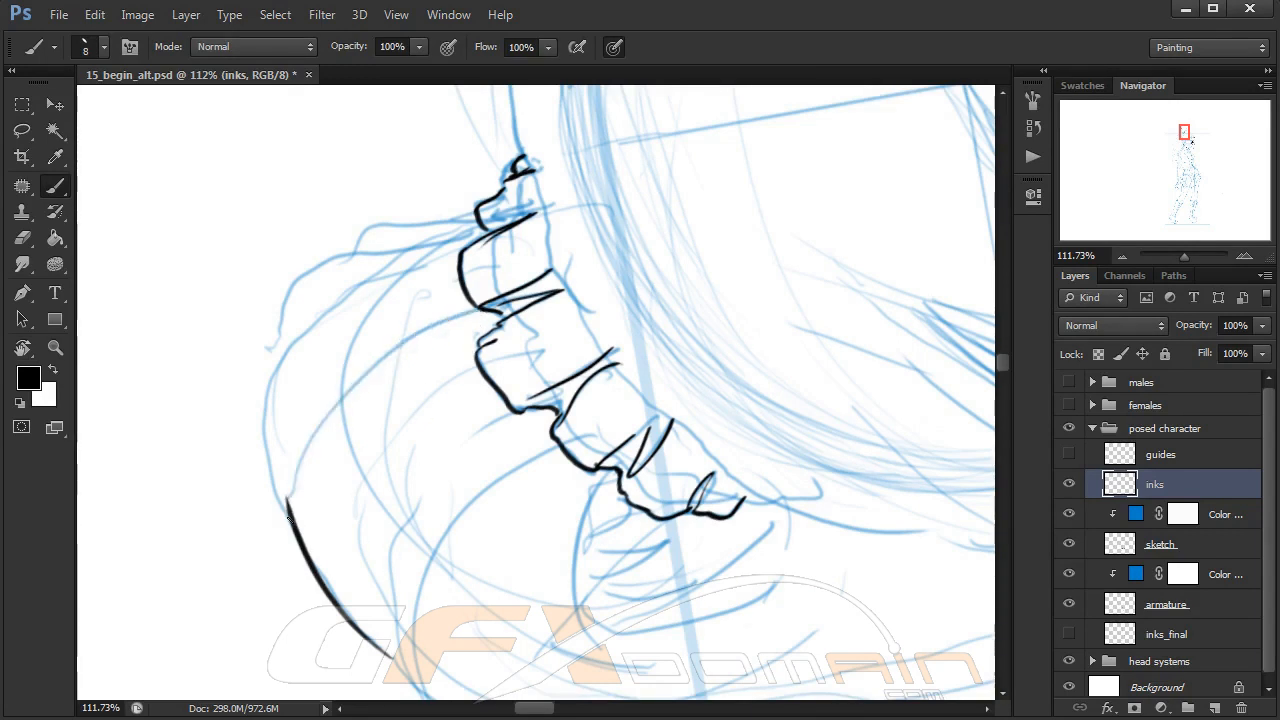
Ink the long curving hair strands below the hair tie
{"action": "left_click_drag", "start_coordinate": [290, 510], "coordinate": [415, 345]}
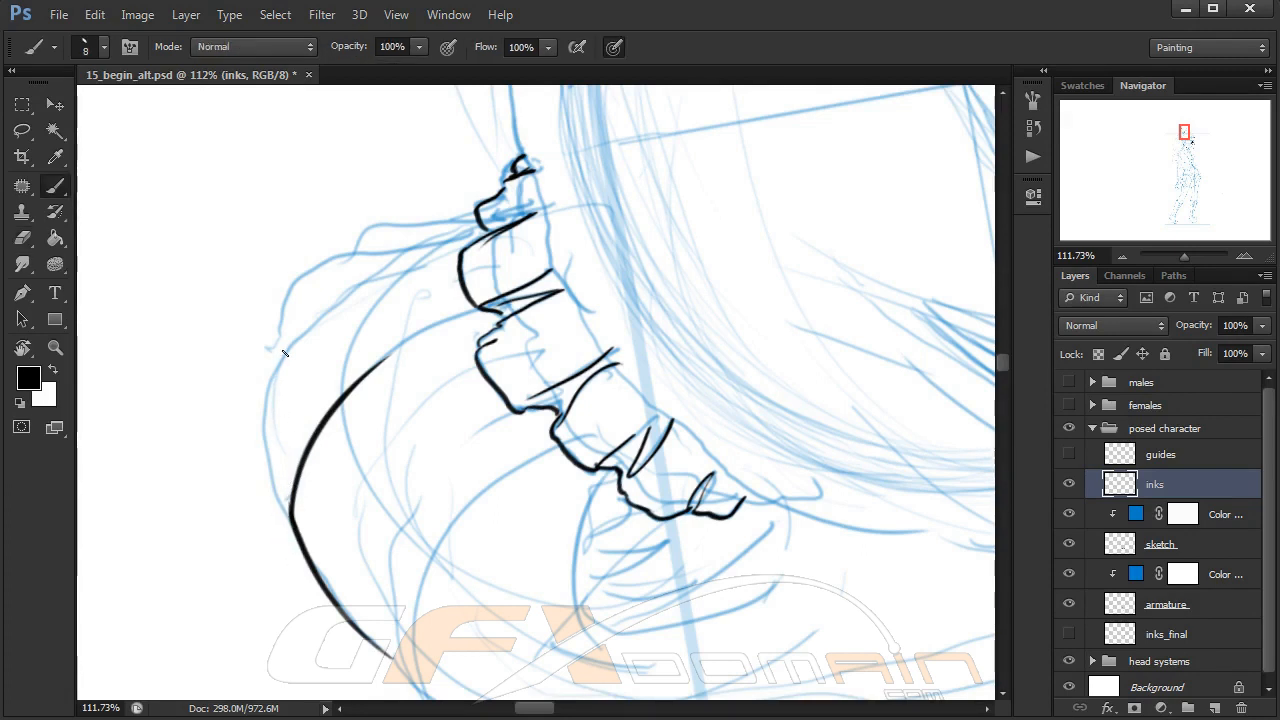
{"action": "left_click_drag", "start_coordinate": [285, 350], "coordinate": [270, 485]}
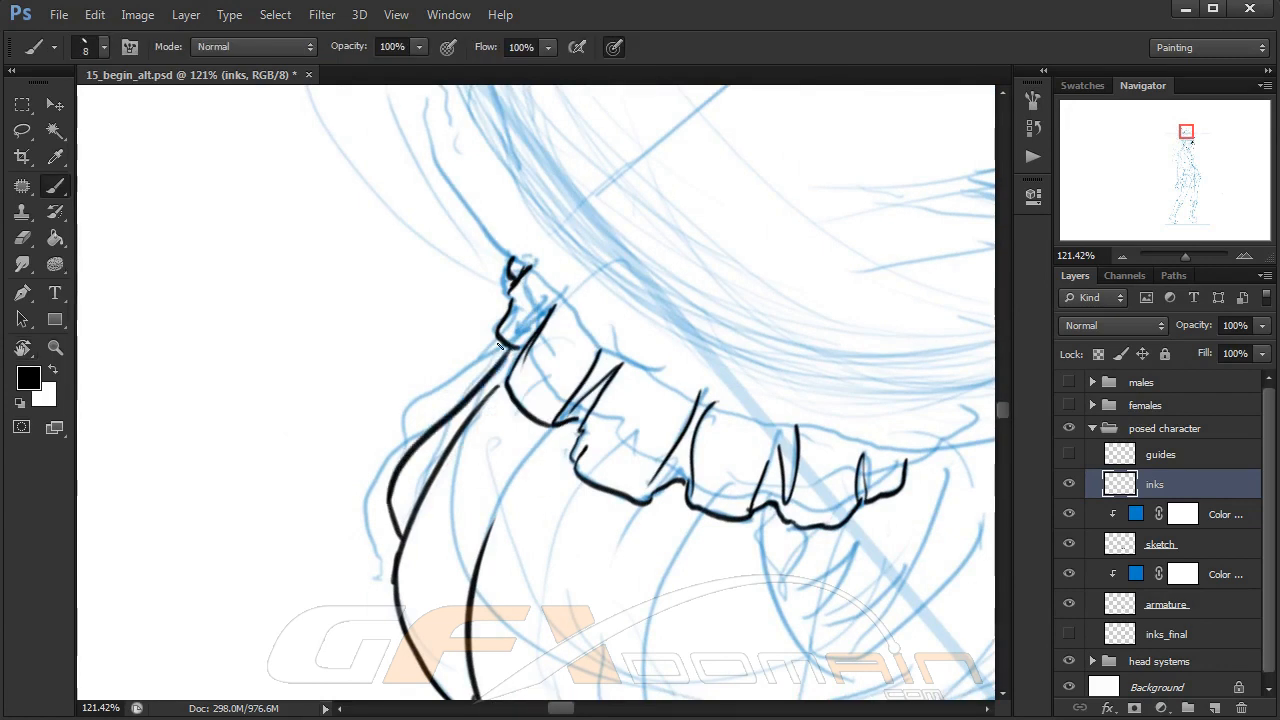
{"action": "left_click_drag", "start_coordinate": [505, 345], "coordinate": [405, 450]}
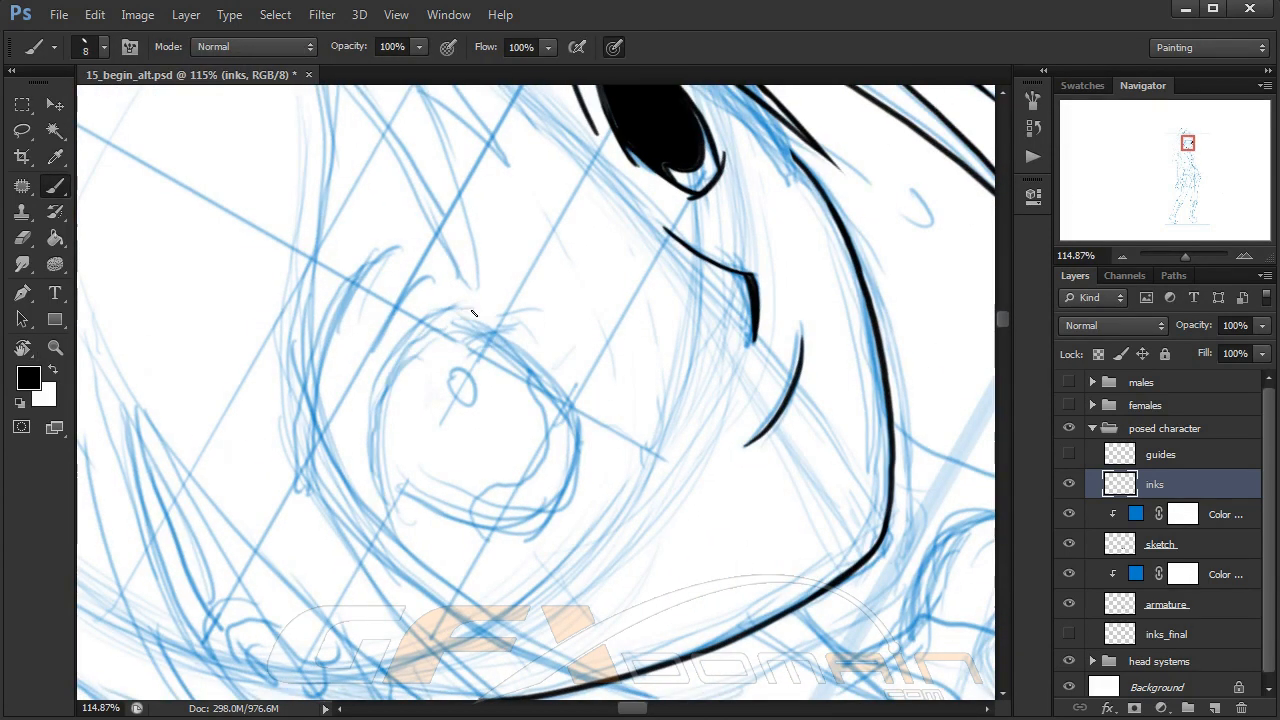
Ink the nose details on the face in black line art
{"action": "left_click_drag", "start_coordinate": [475, 300], "coordinate": [390, 520]}
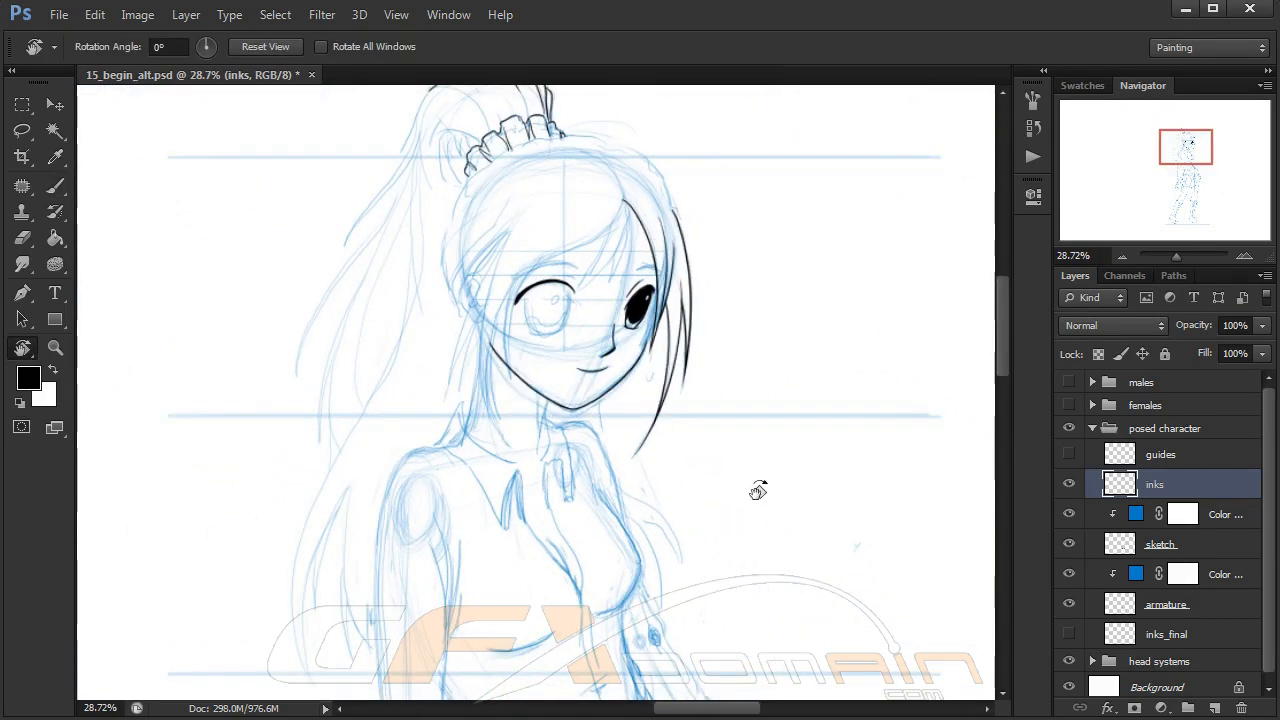
Zoom out and hide the blue sketch layer to view the finished line art
{"action": "scroll", "scroll_direction": "down", "scroll_amount": 3}
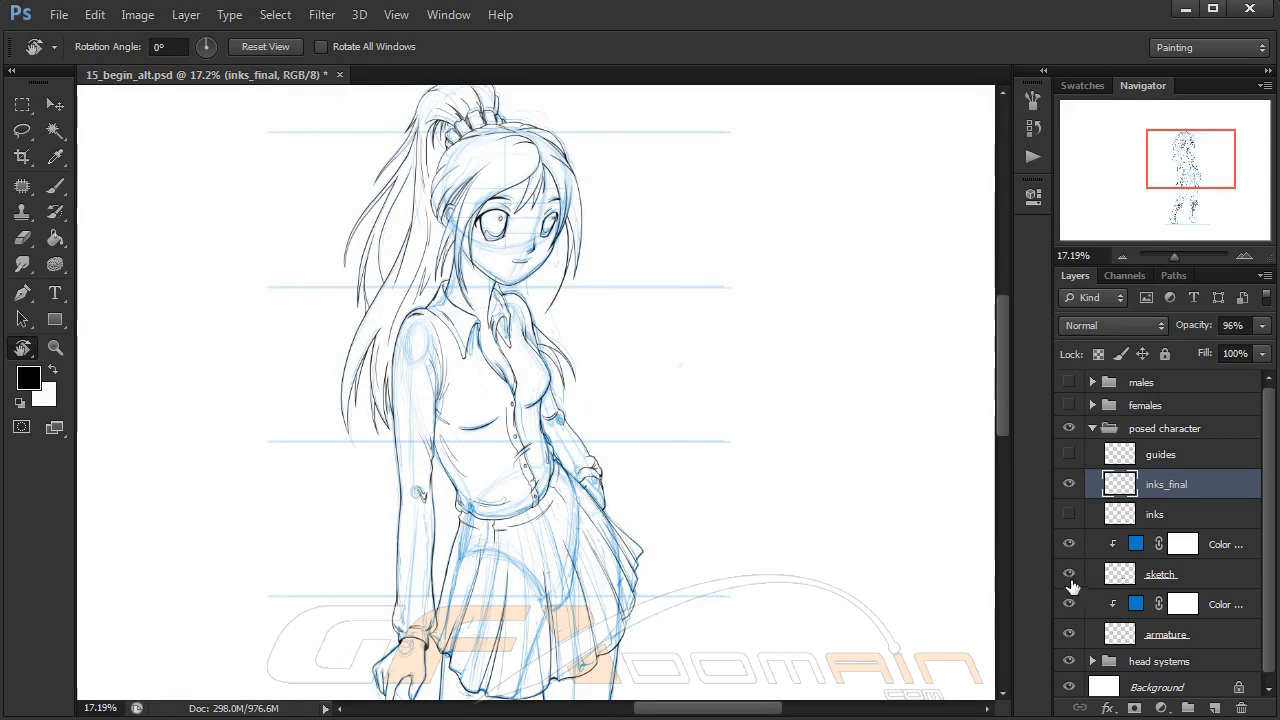
{"action": "mouse_move", "coordinate": [1069, 578]}
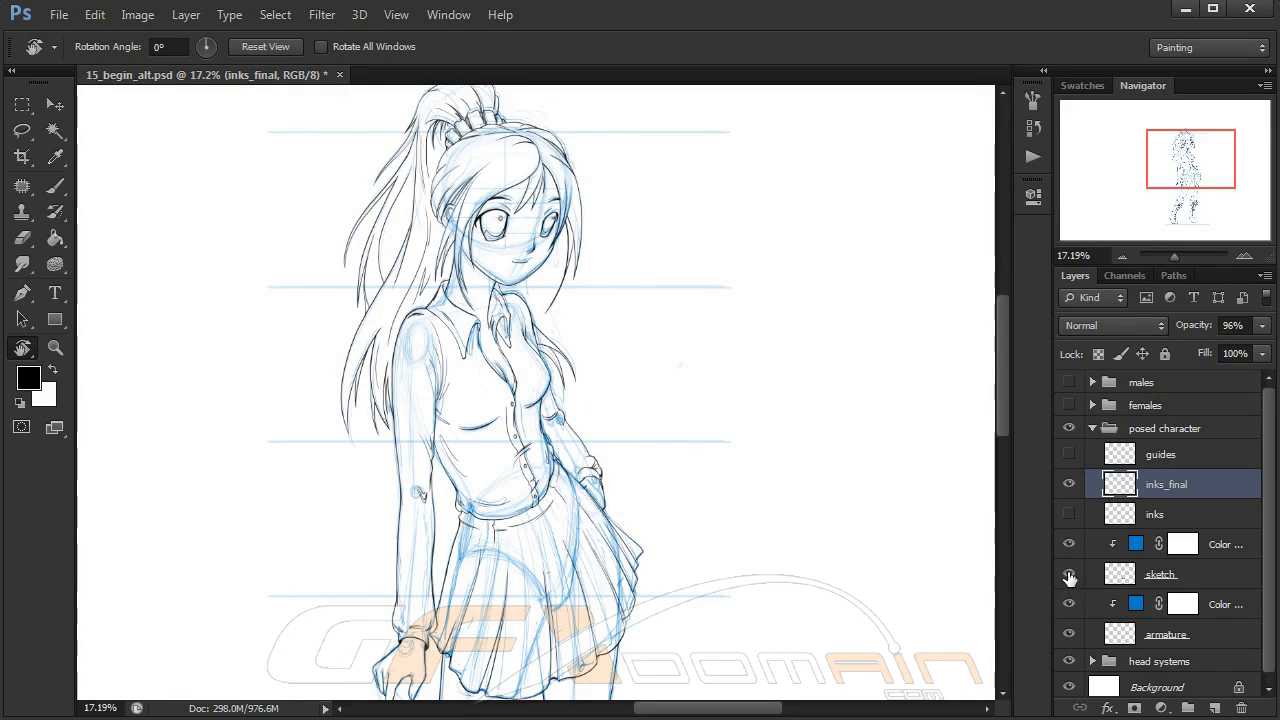
{"action": "left_click", "coordinate": [1069, 573]}
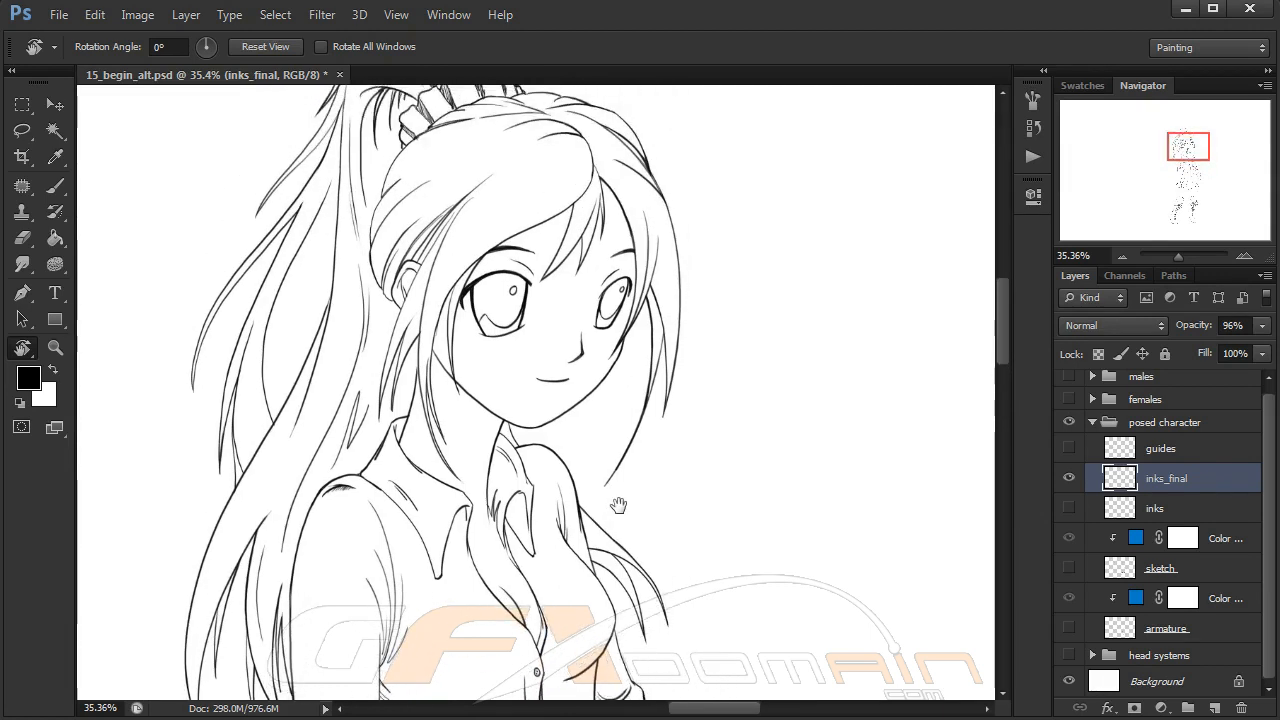
Zoom out and pan down to review the inked torso, skirt, legs and boots
{"action": "scroll", "scroll_direction": "down", "scroll_amount": 3}
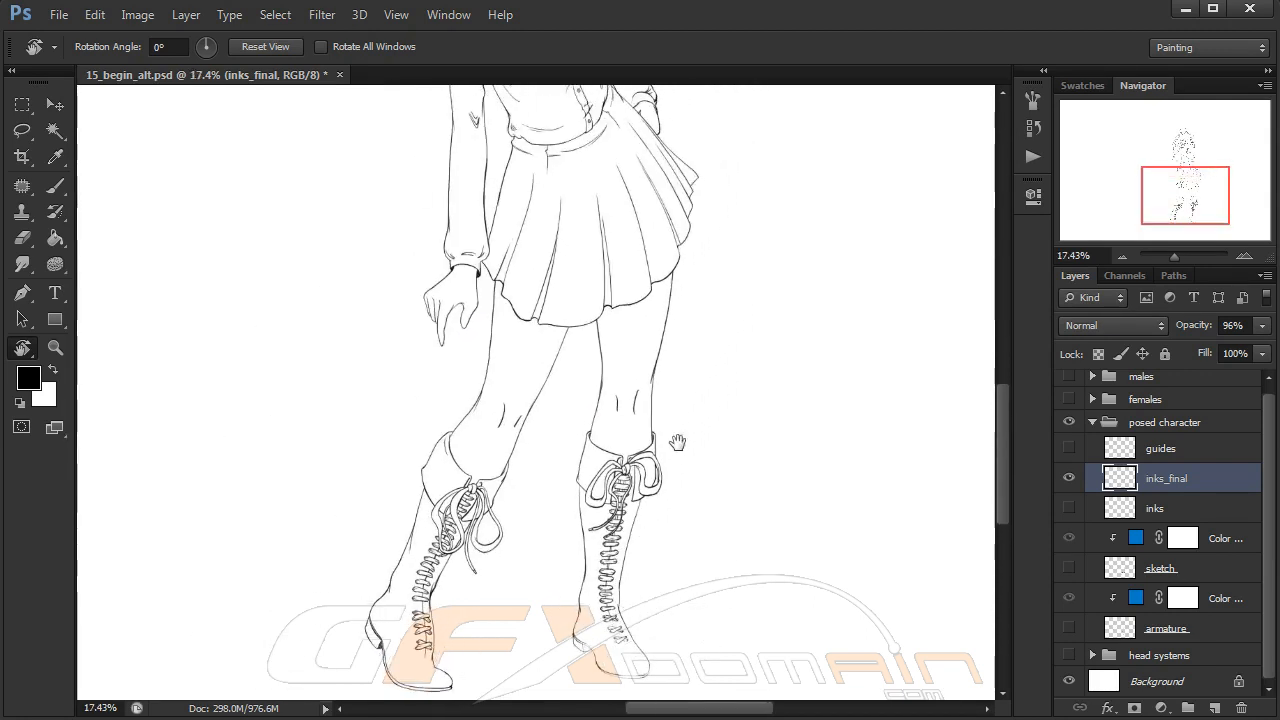
{"action": "left_click_drag", "start_coordinate": [677, 443], "coordinate": [685, 474]}
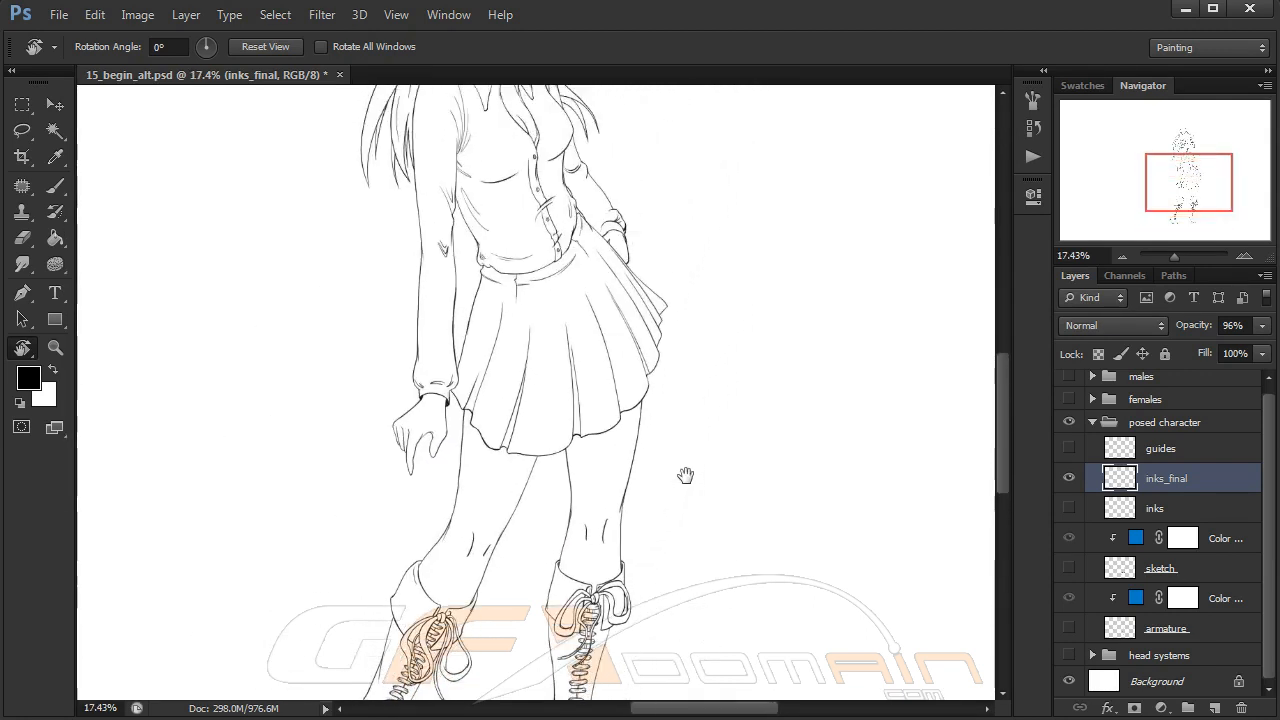